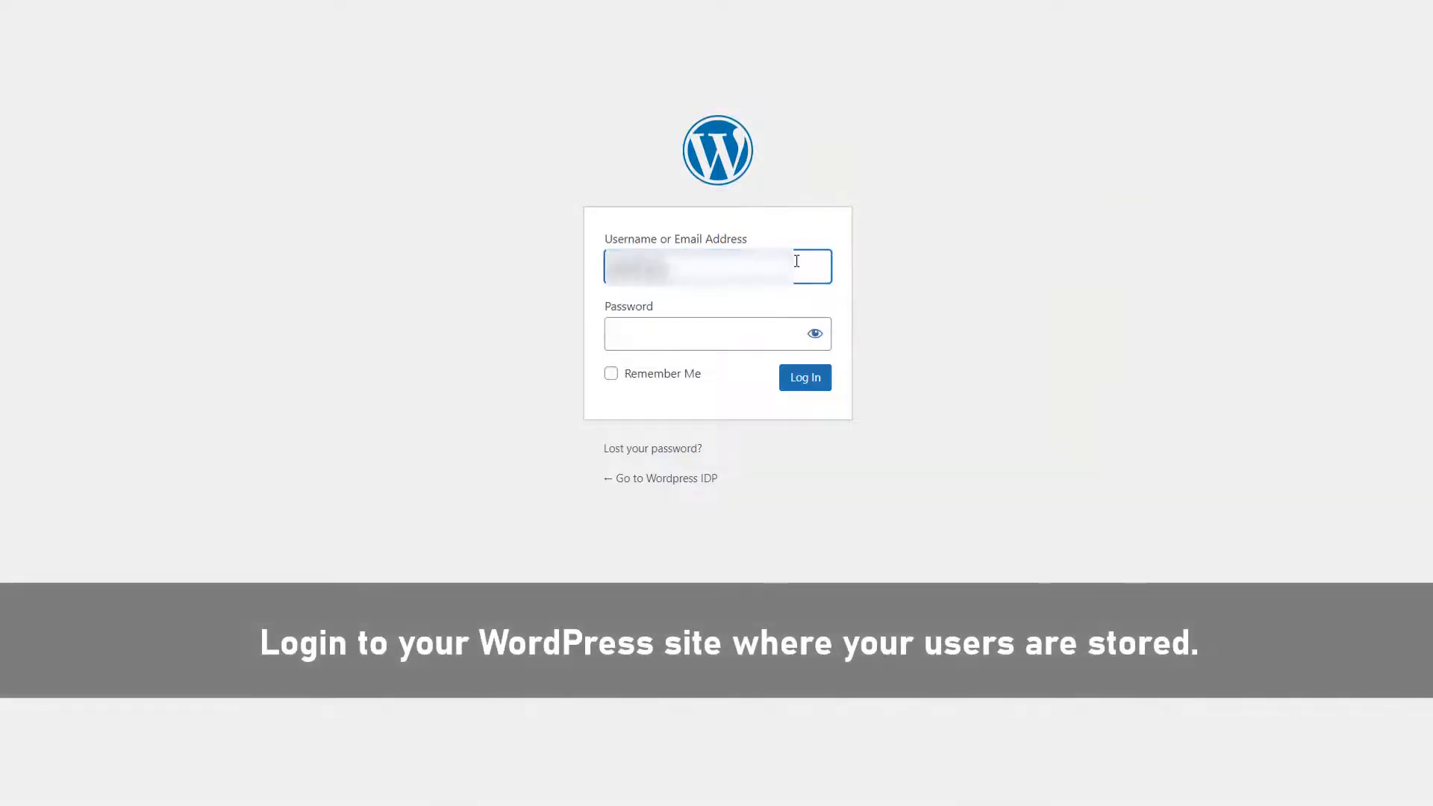
Log in to the Wordpress IDP site and view its Installed Plugins list.
click(803, 378)
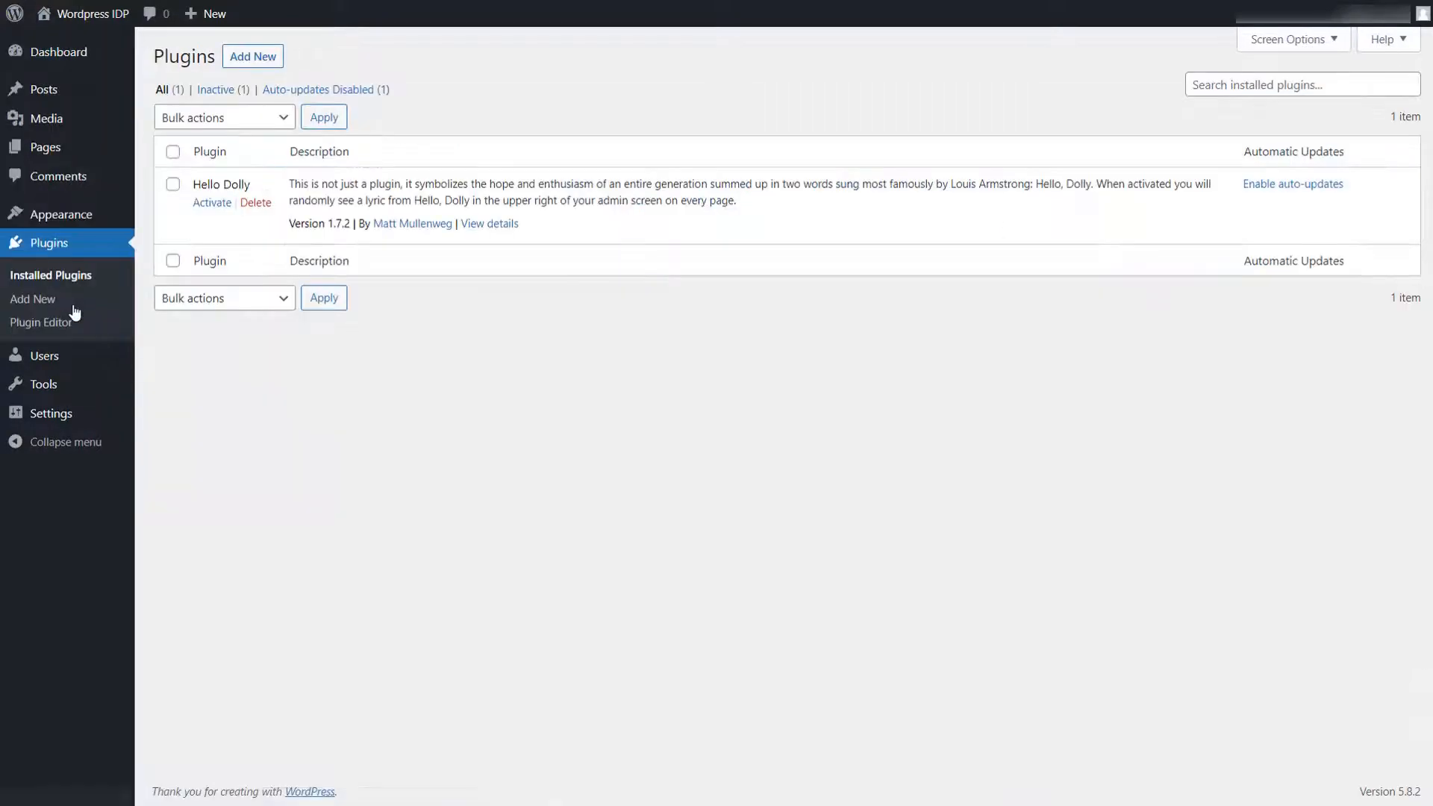
Search 'oauth serv', then install and activate miniOrange's WordPress OAuth Server plugin.
click(253, 55)
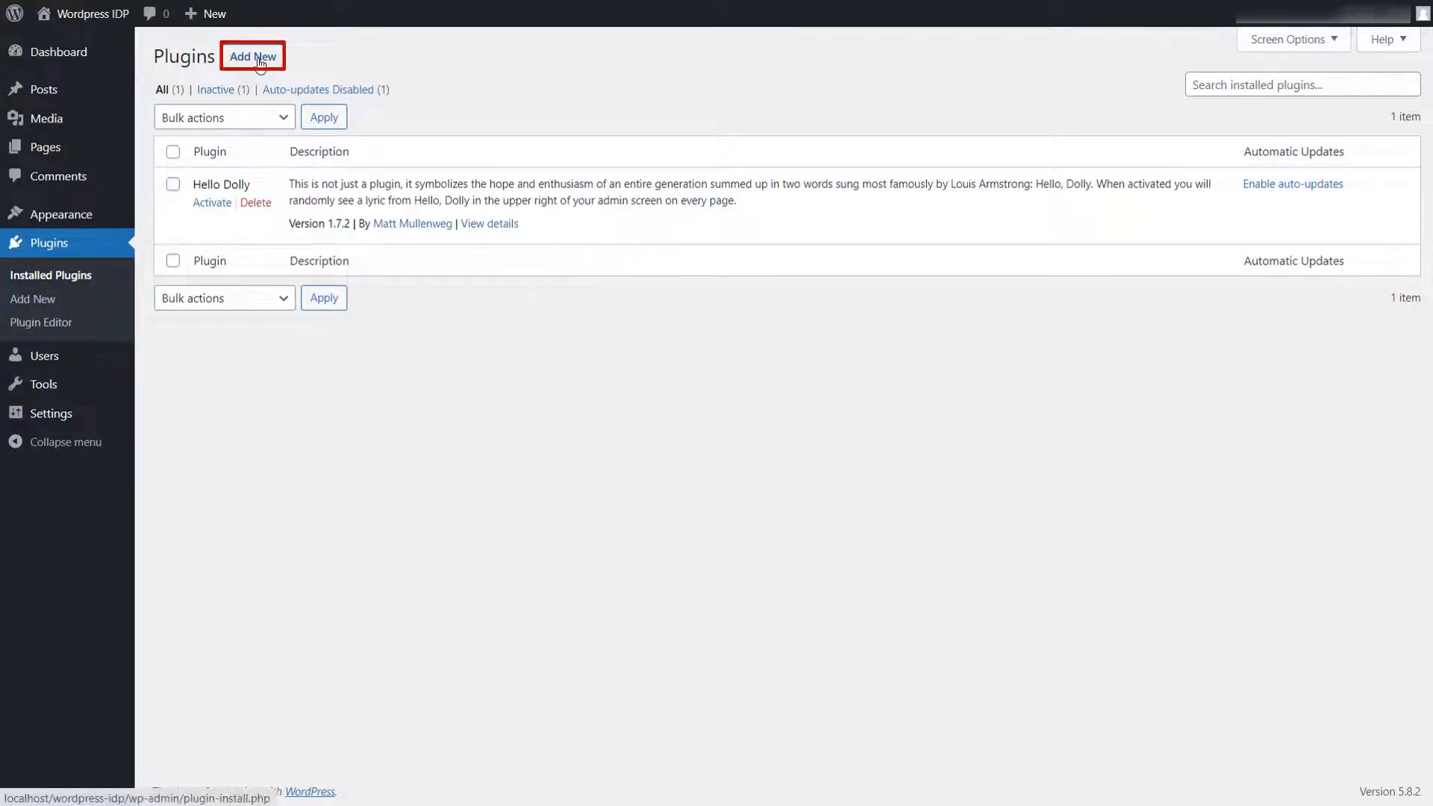
click(252, 55)
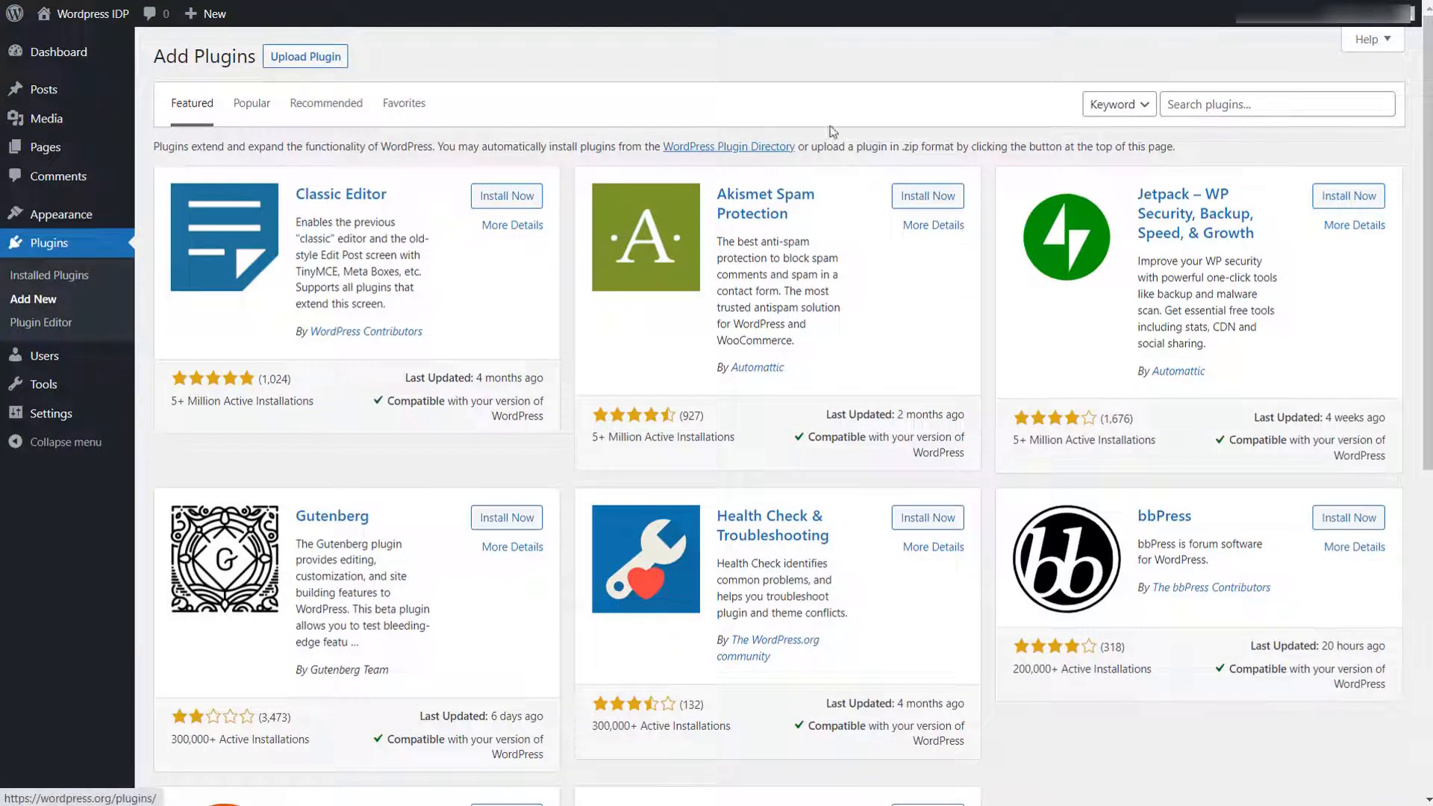
text(oauth server)
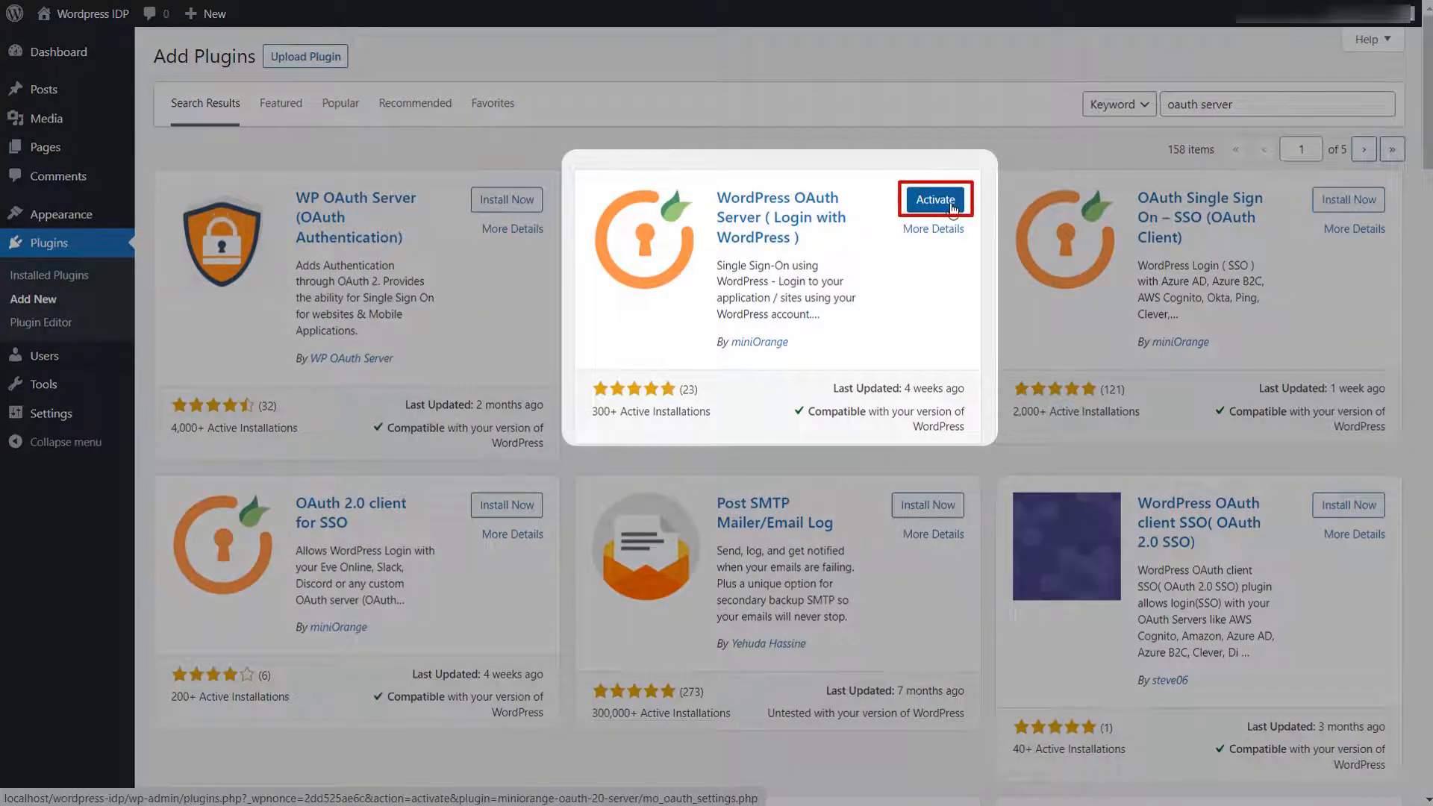
click(935, 200)
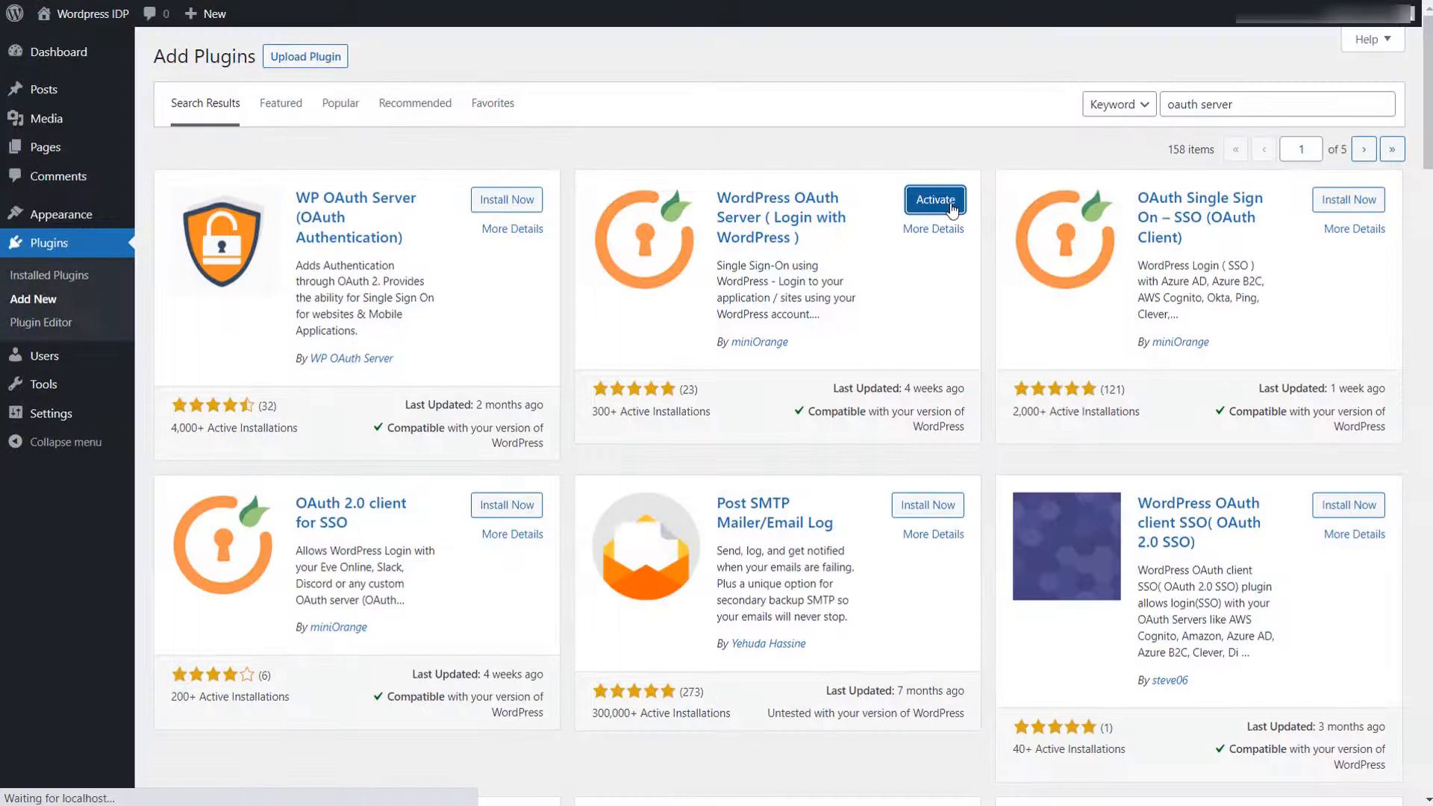
click(935, 200)
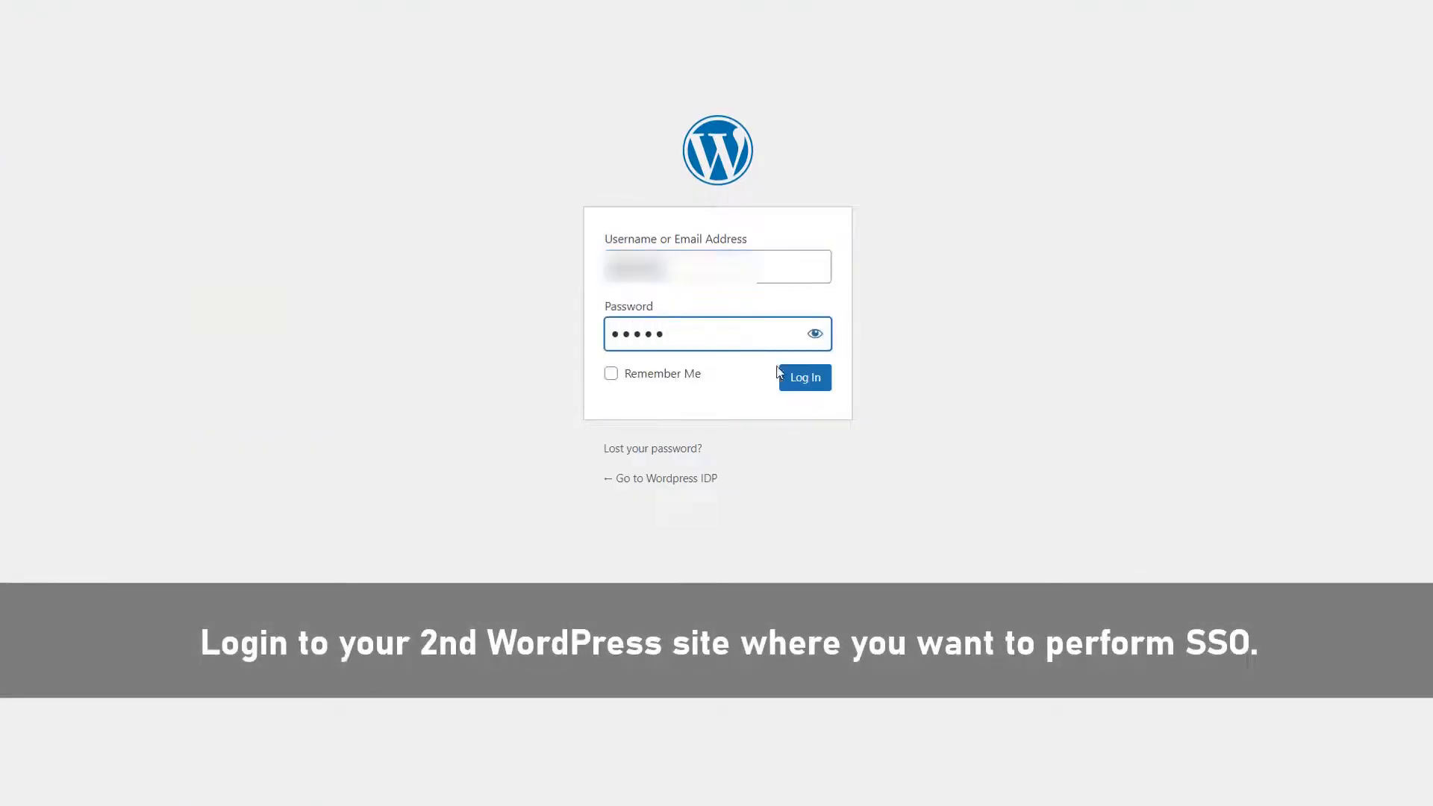
Log in to the second site, Wordpress SP, reaching its admin dashboard.
click(803, 378)
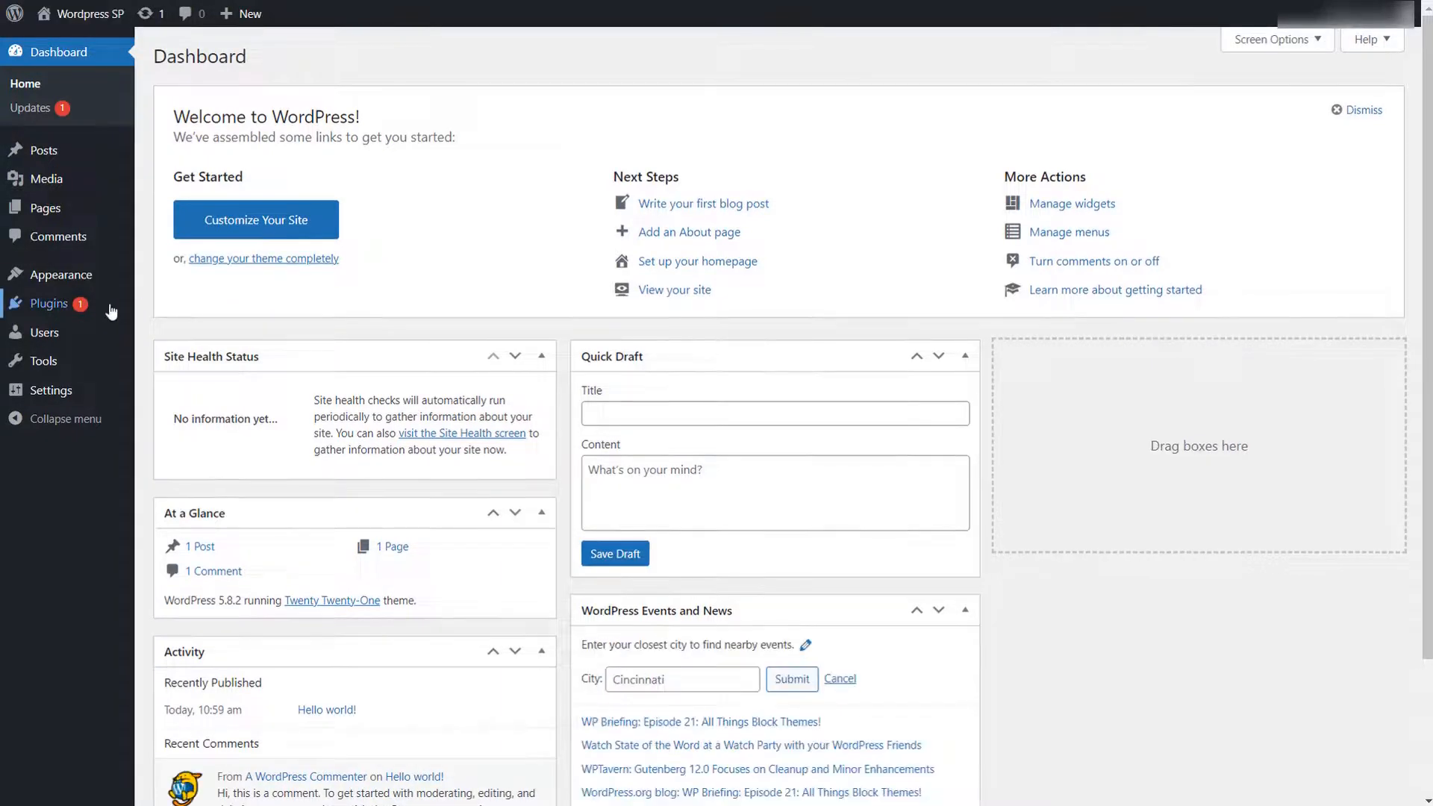
Install and activate the OAuth Single Sign On – SSO (OAuth Client) plugin on the SP site.
click(49, 304)
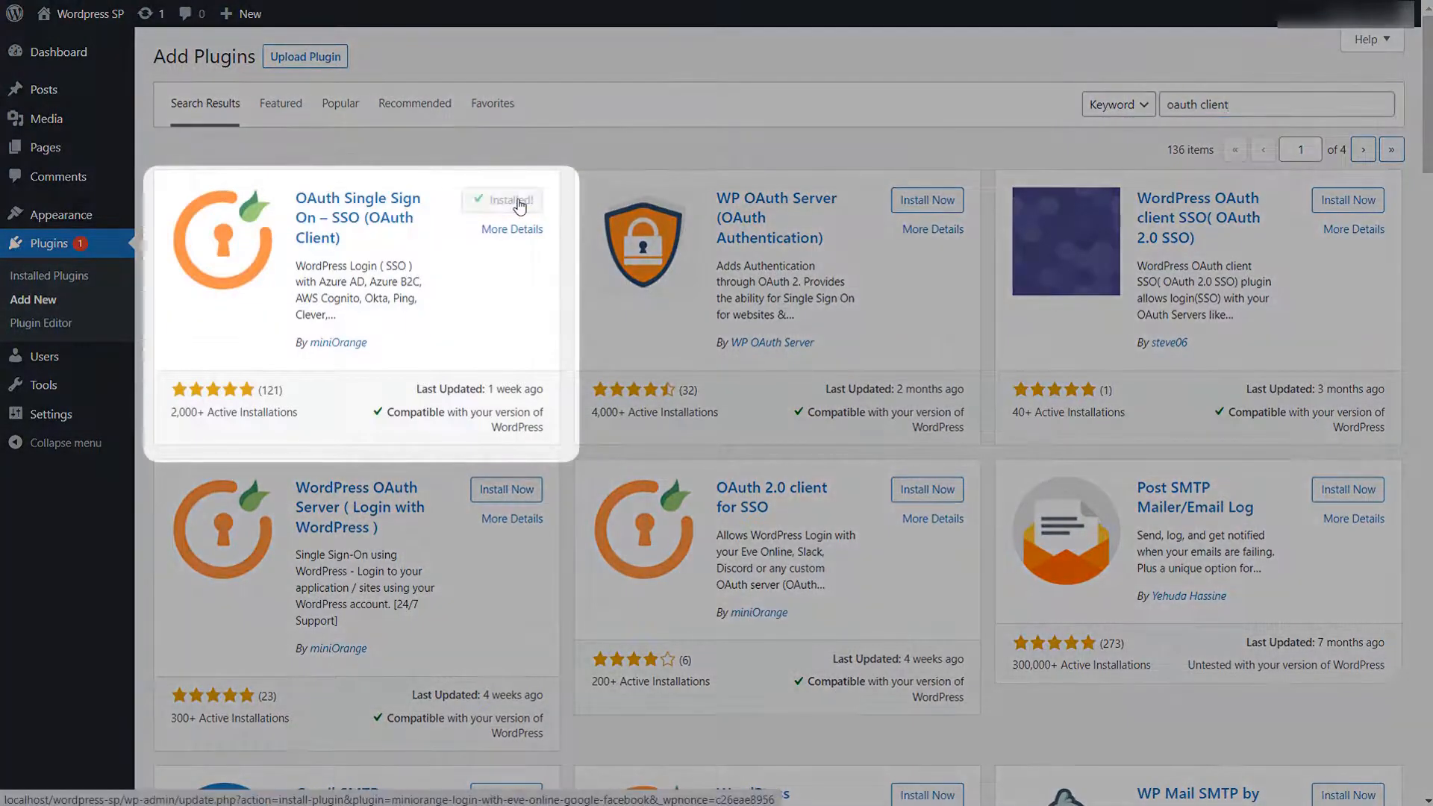
click(511, 199)
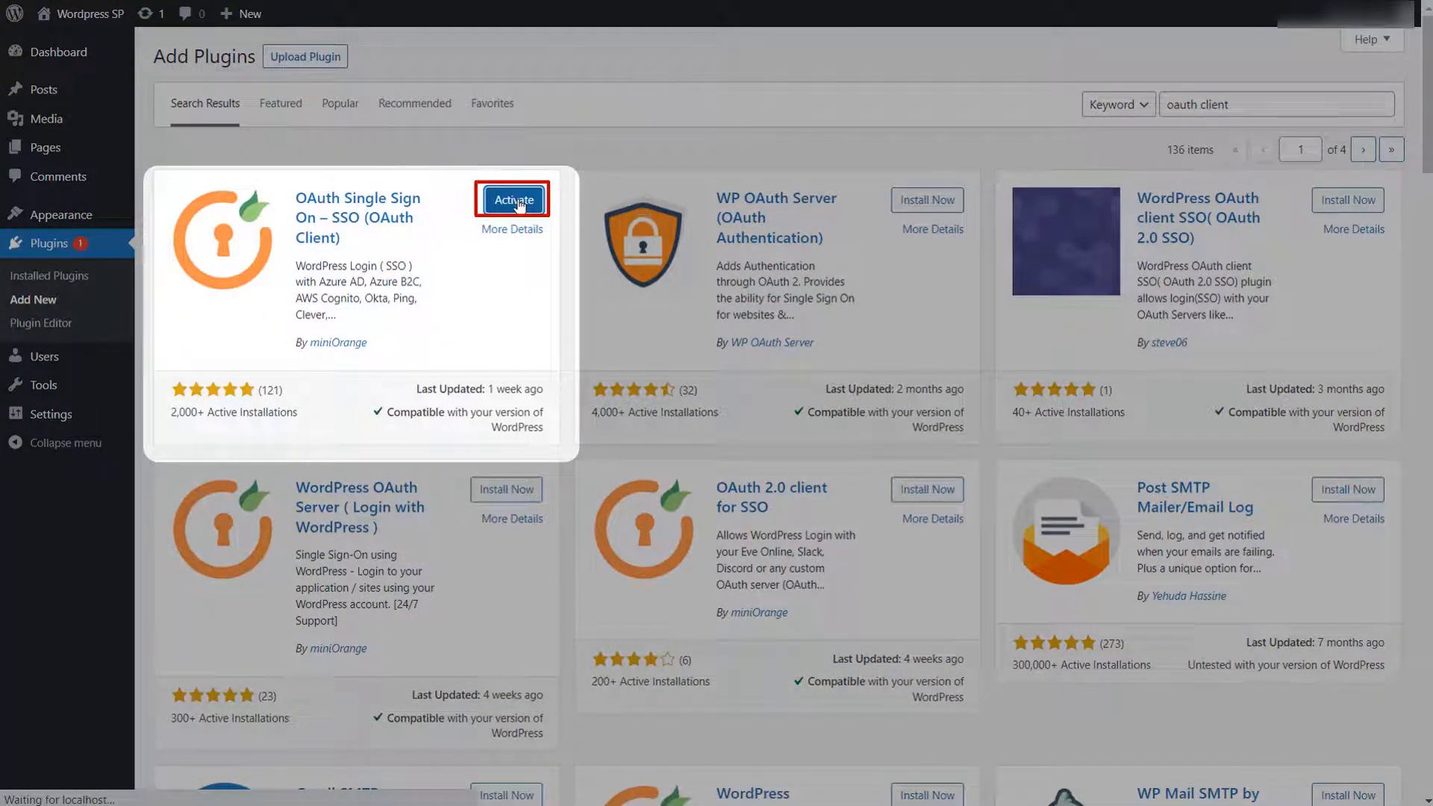
click(512, 199)
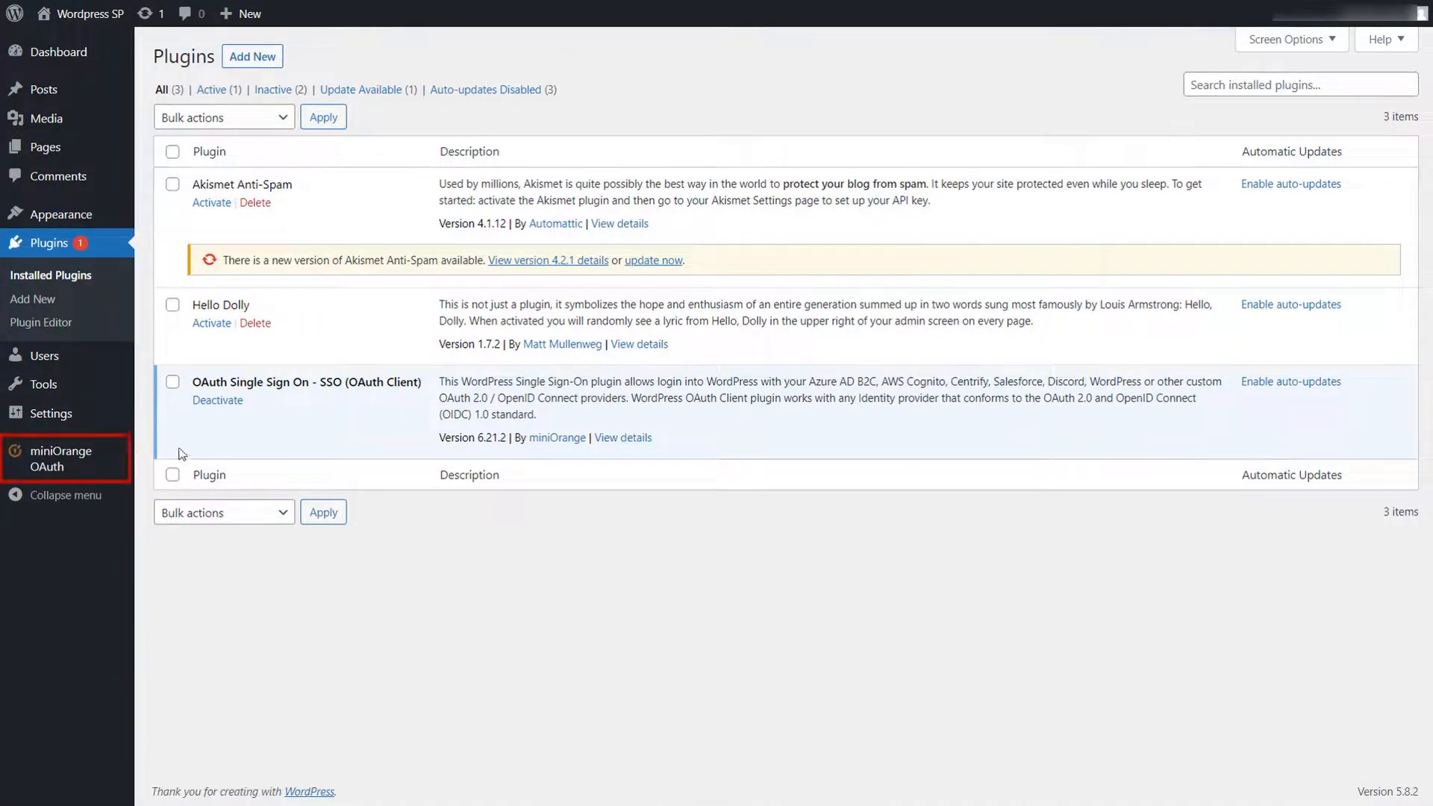
Add a new miniOrange OAuth application, searching 'wordp' and choosing the WordPress provider.
click(60, 459)
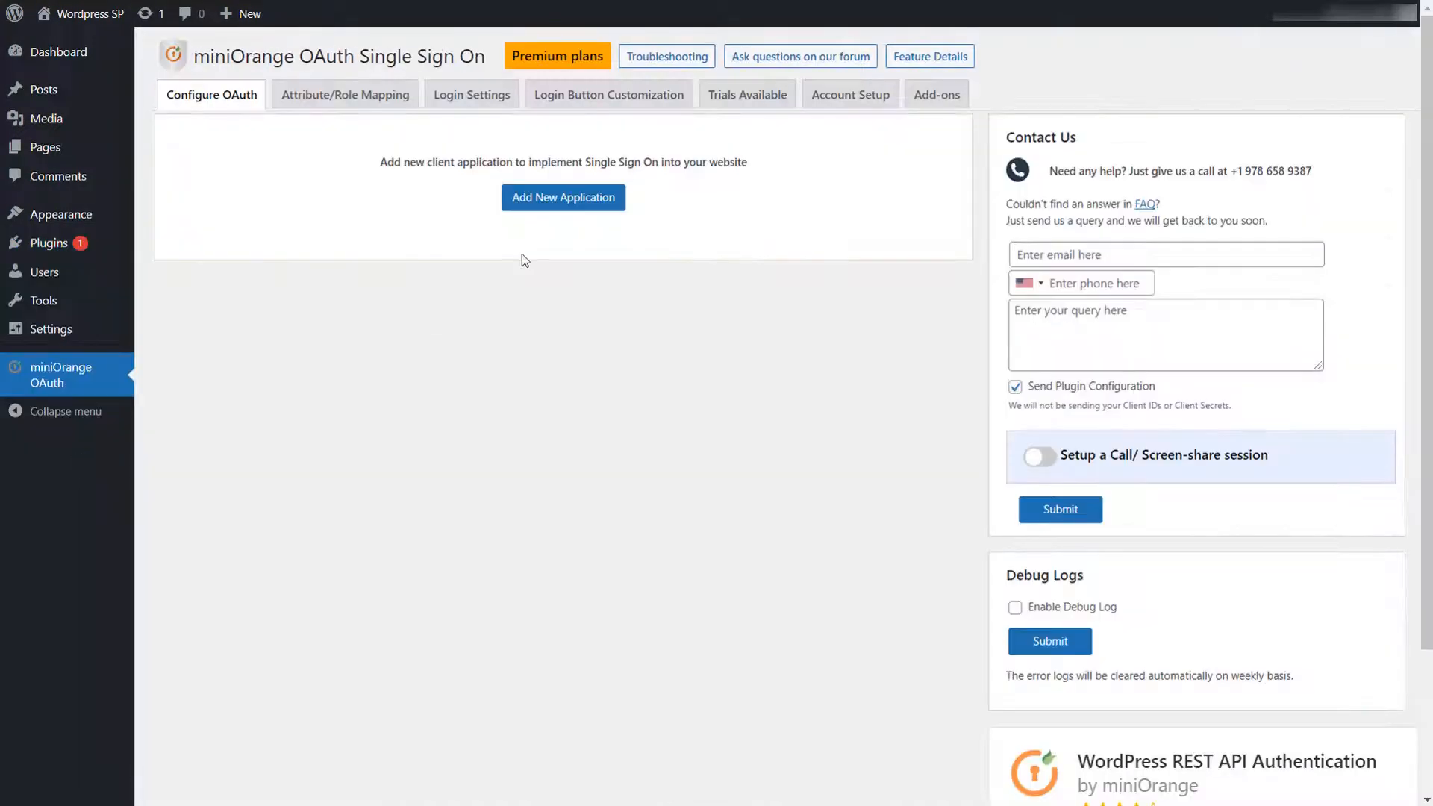
click(563, 197)
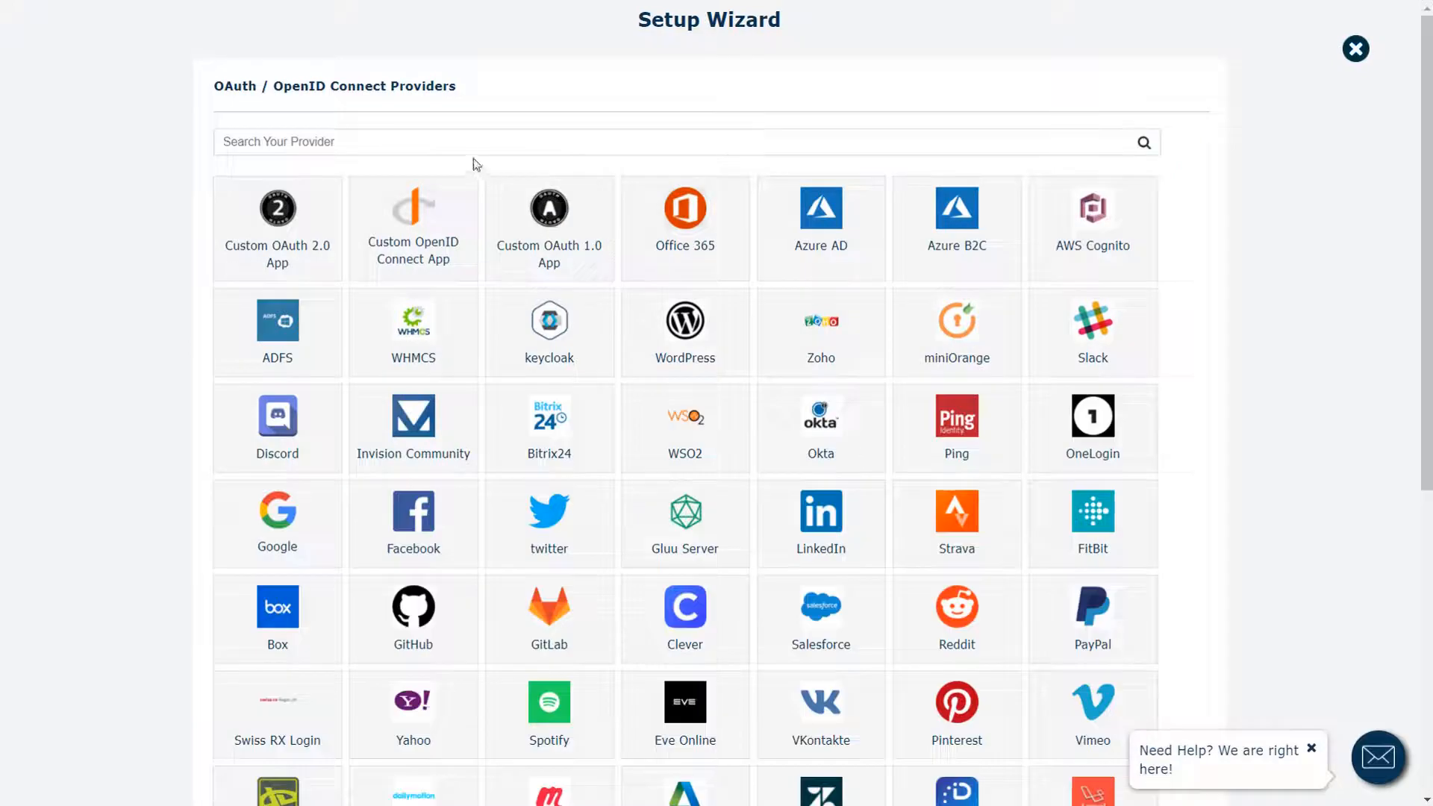
text(wordpress)
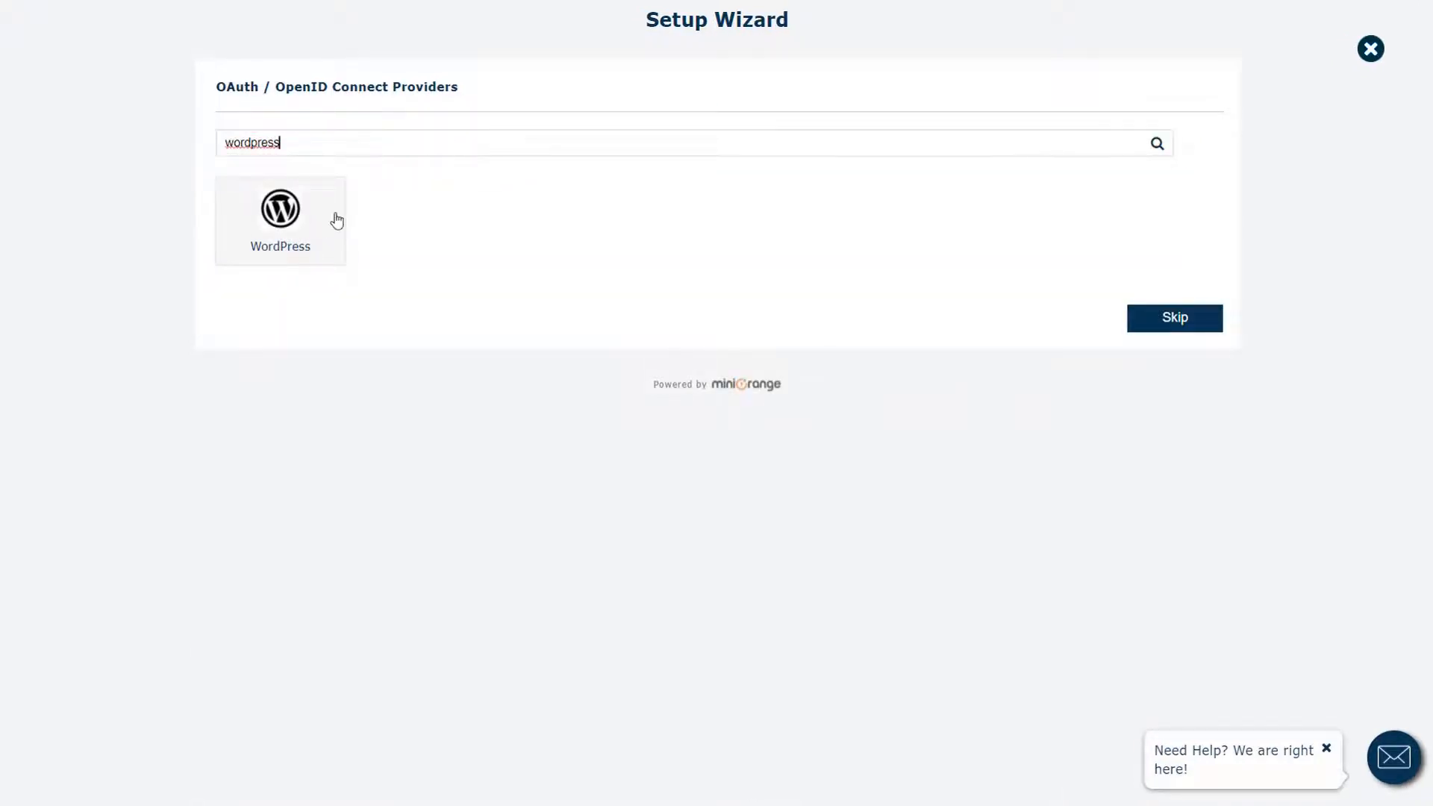
click(279, 211)
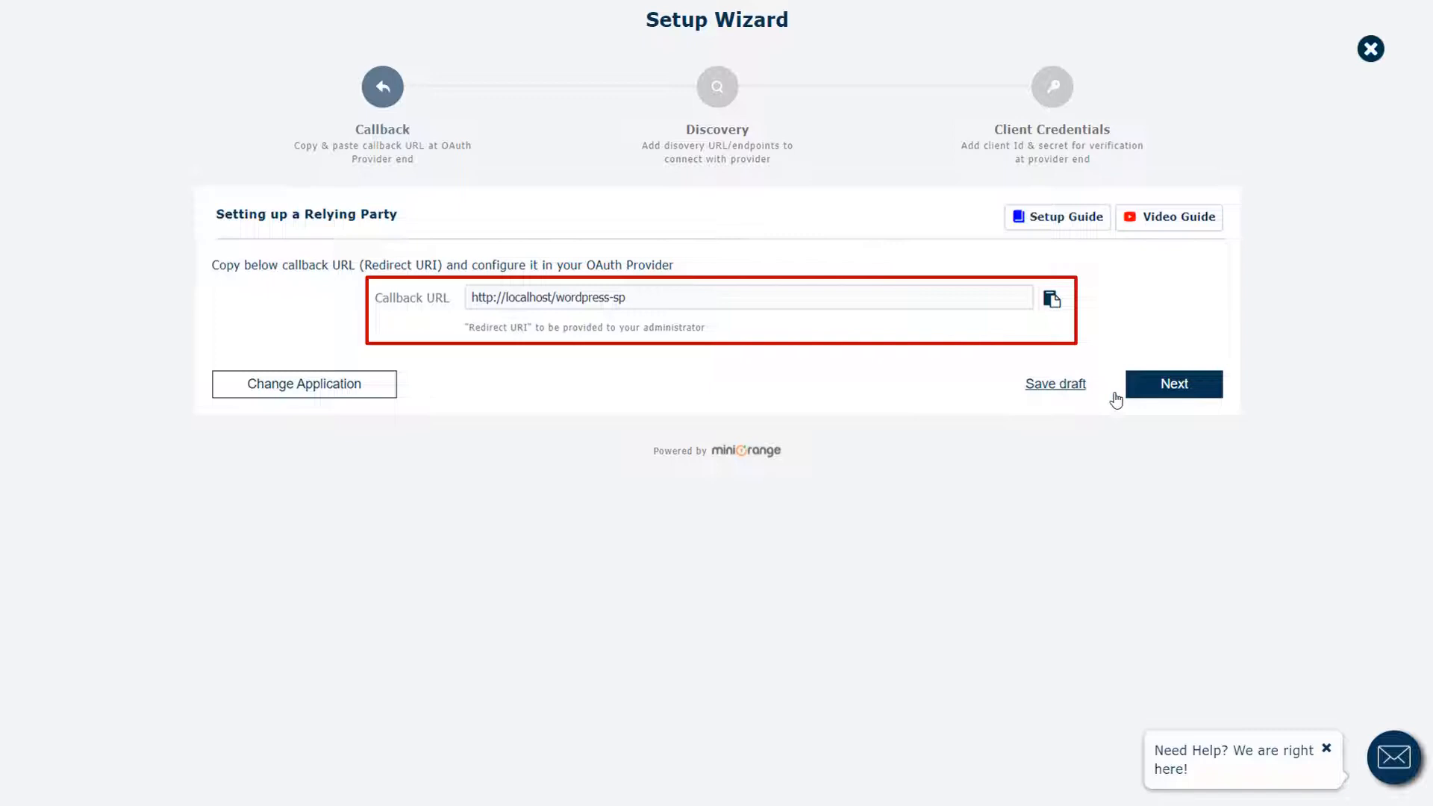
Replace <your-site-url> in the endpoint URLs with localhost/wordpress-idp and continue to credentials.
click(1174, 384)
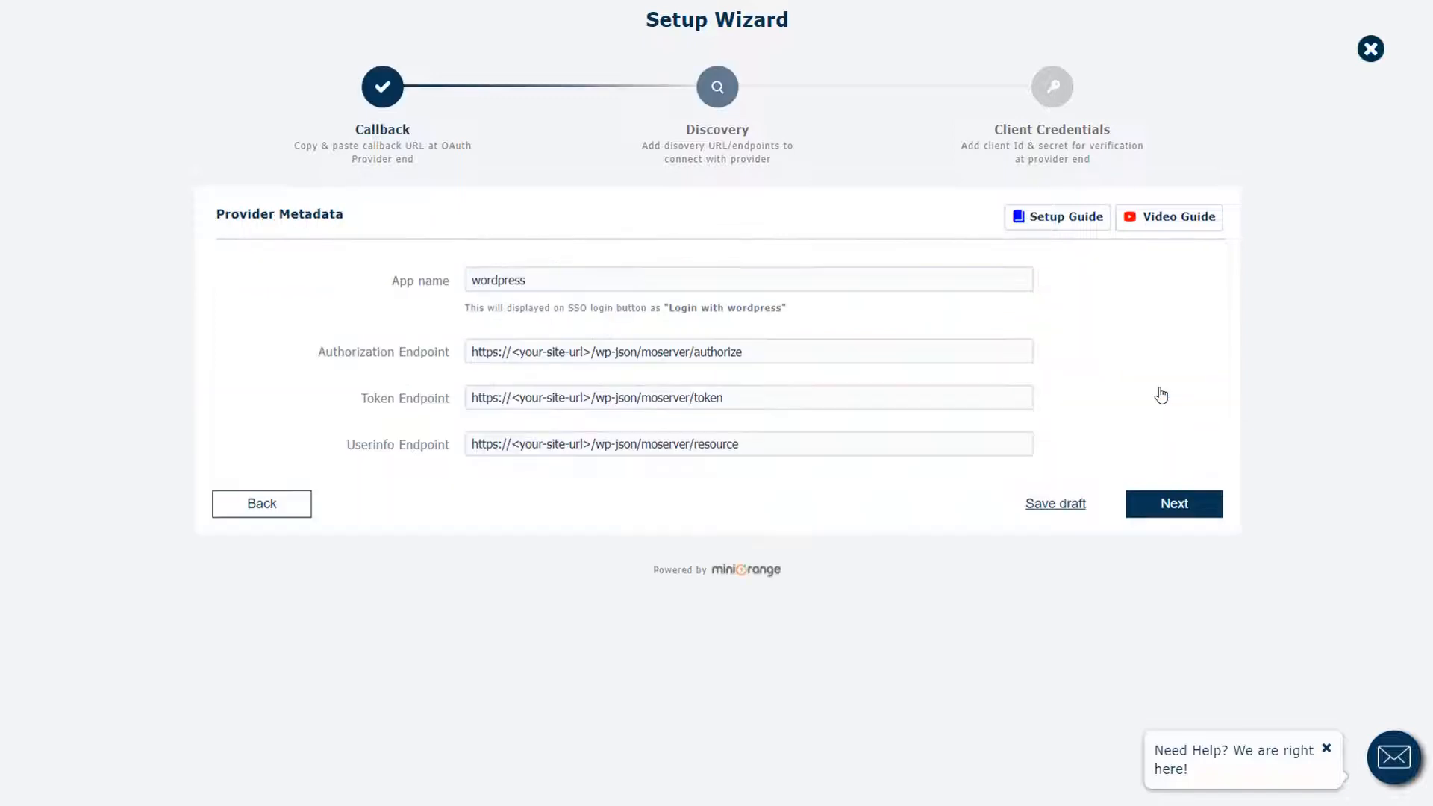
click(748, 280)
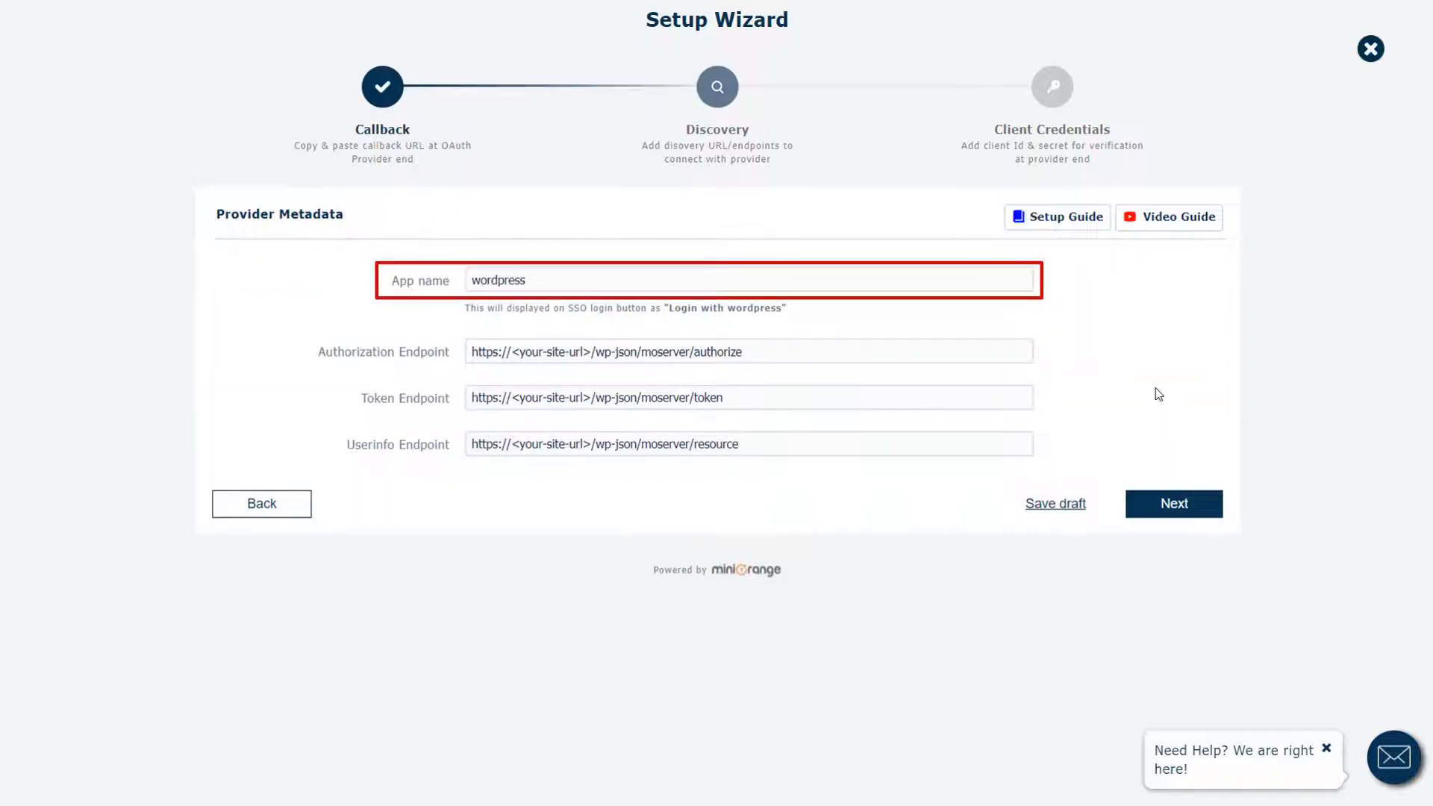
double_click(539, 353)
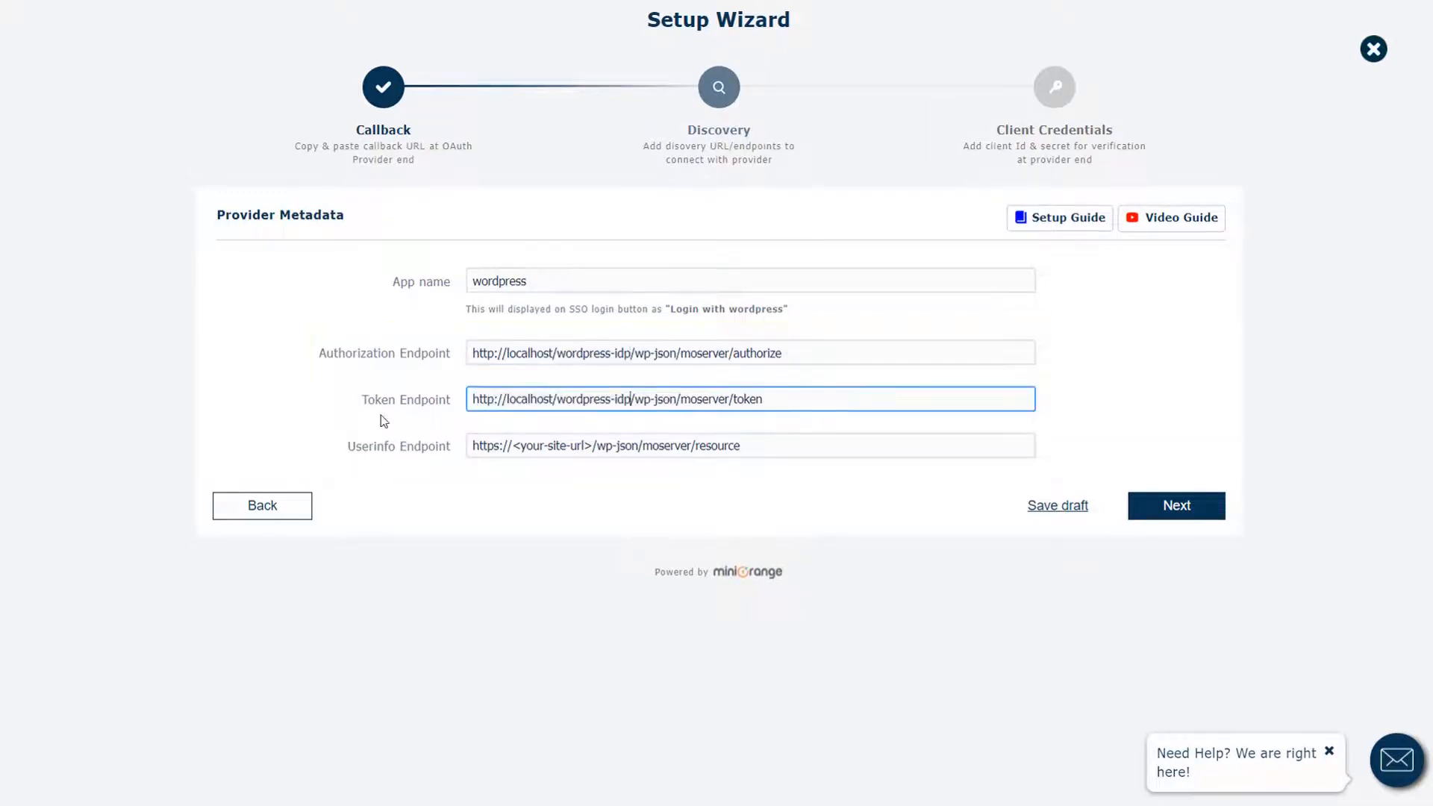
click(1176, 506)
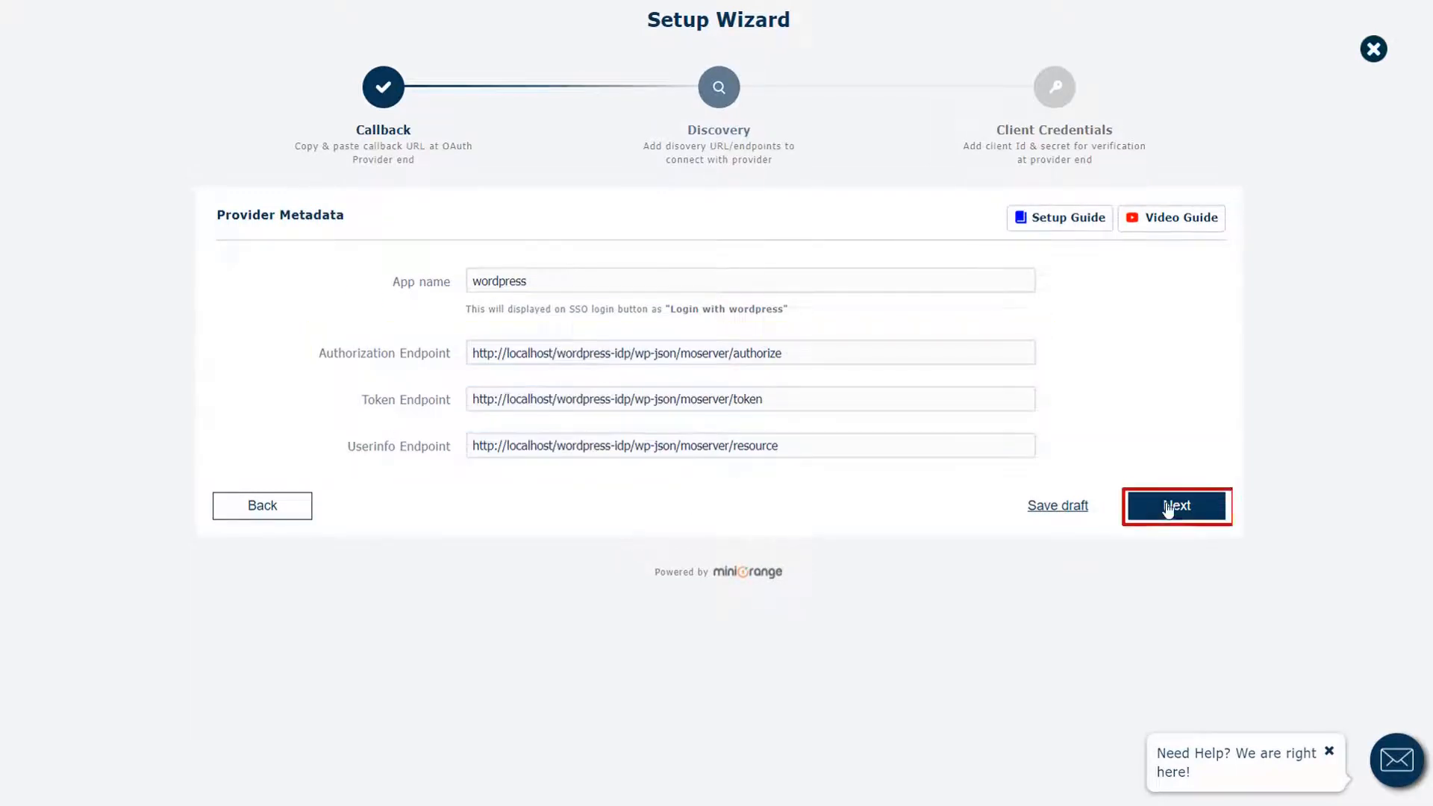
click(1177, 507)
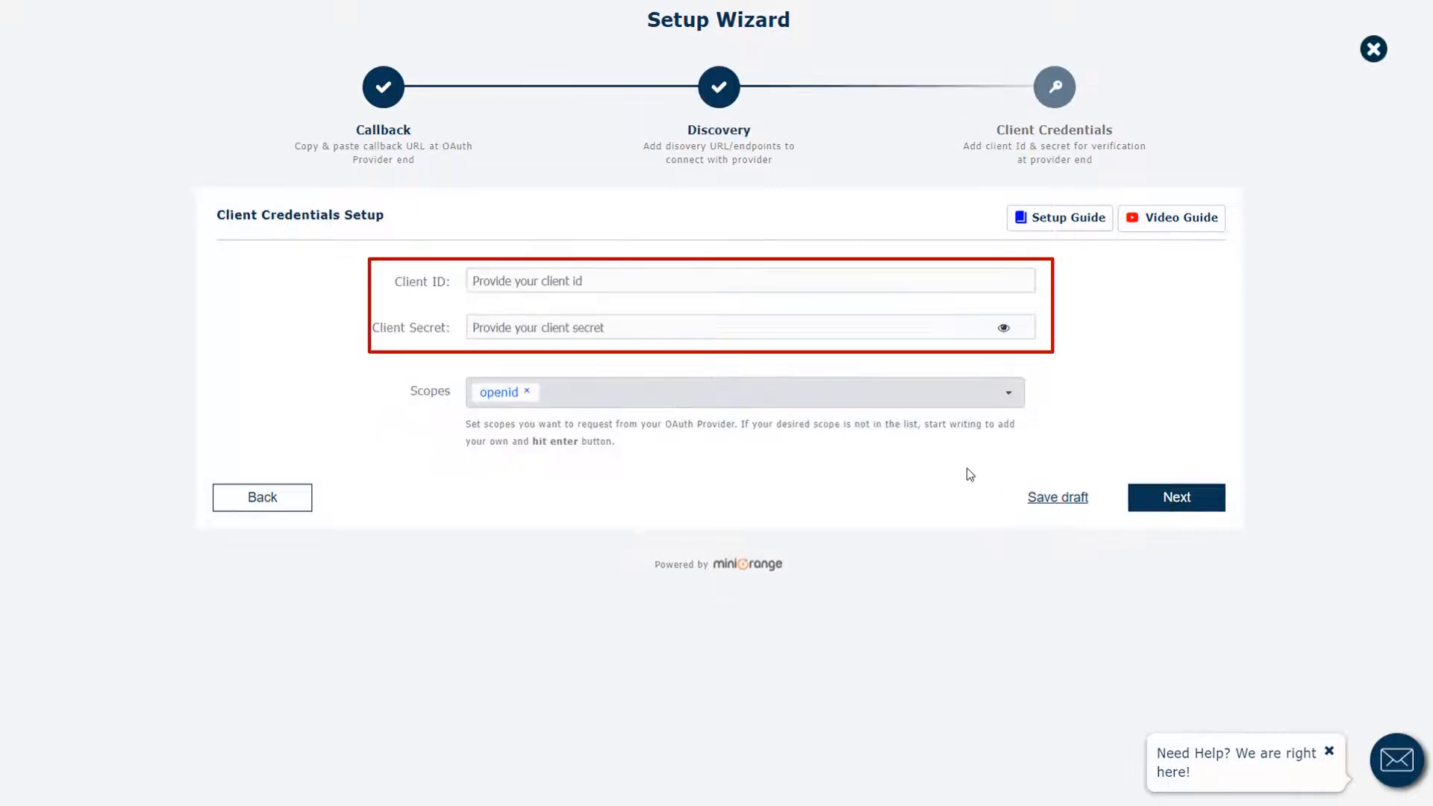
mouse_move(923, 473)
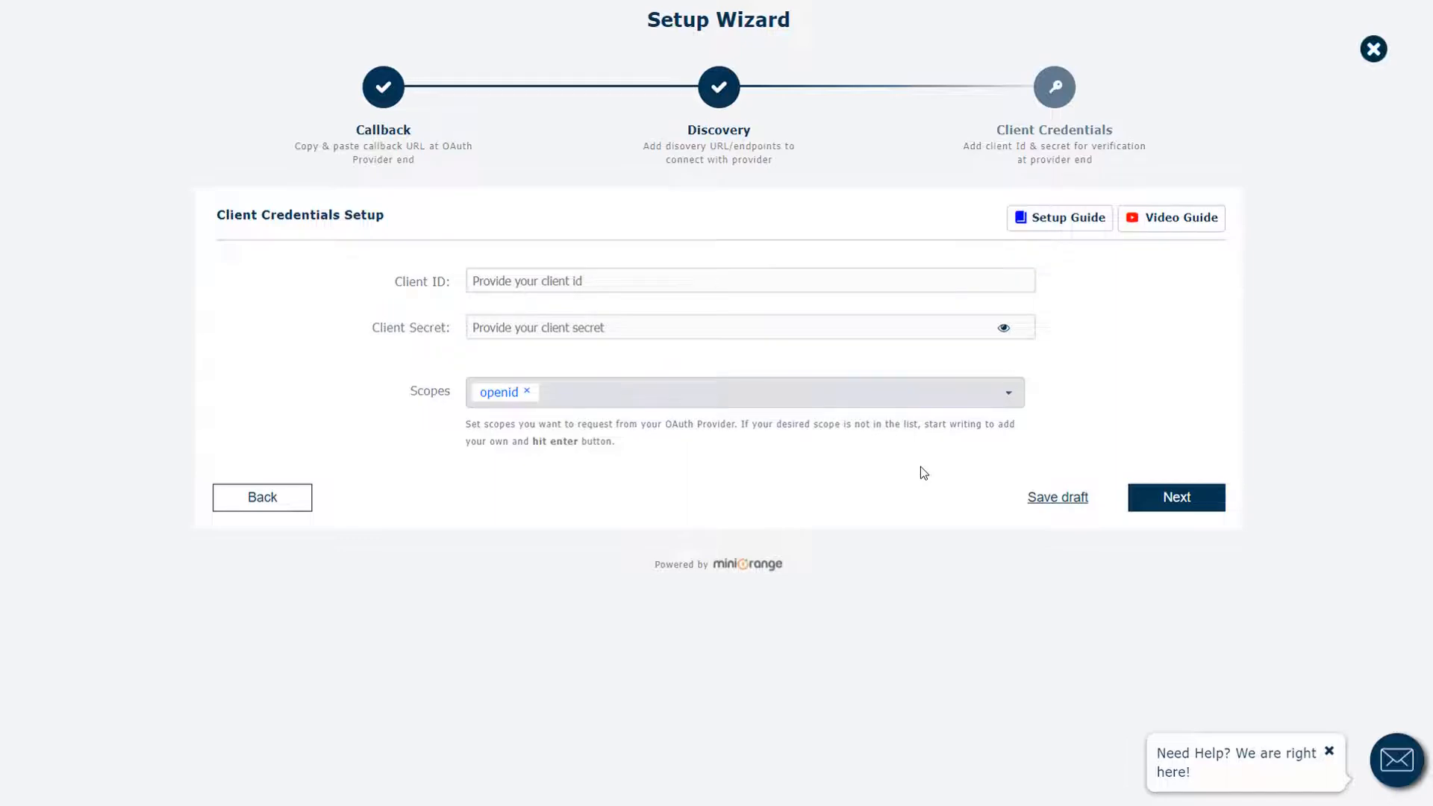
click(1373, 48)
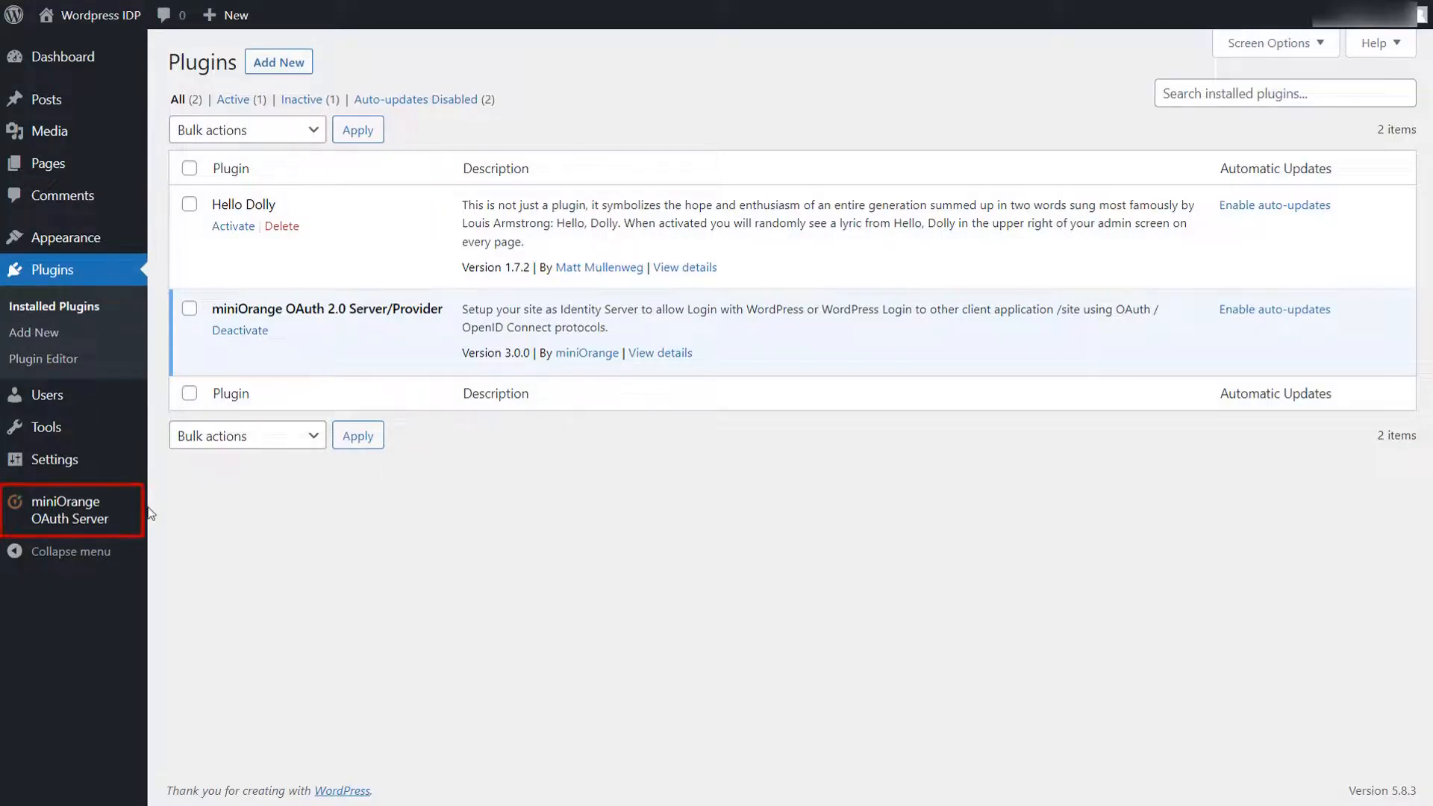
click(67, 511)
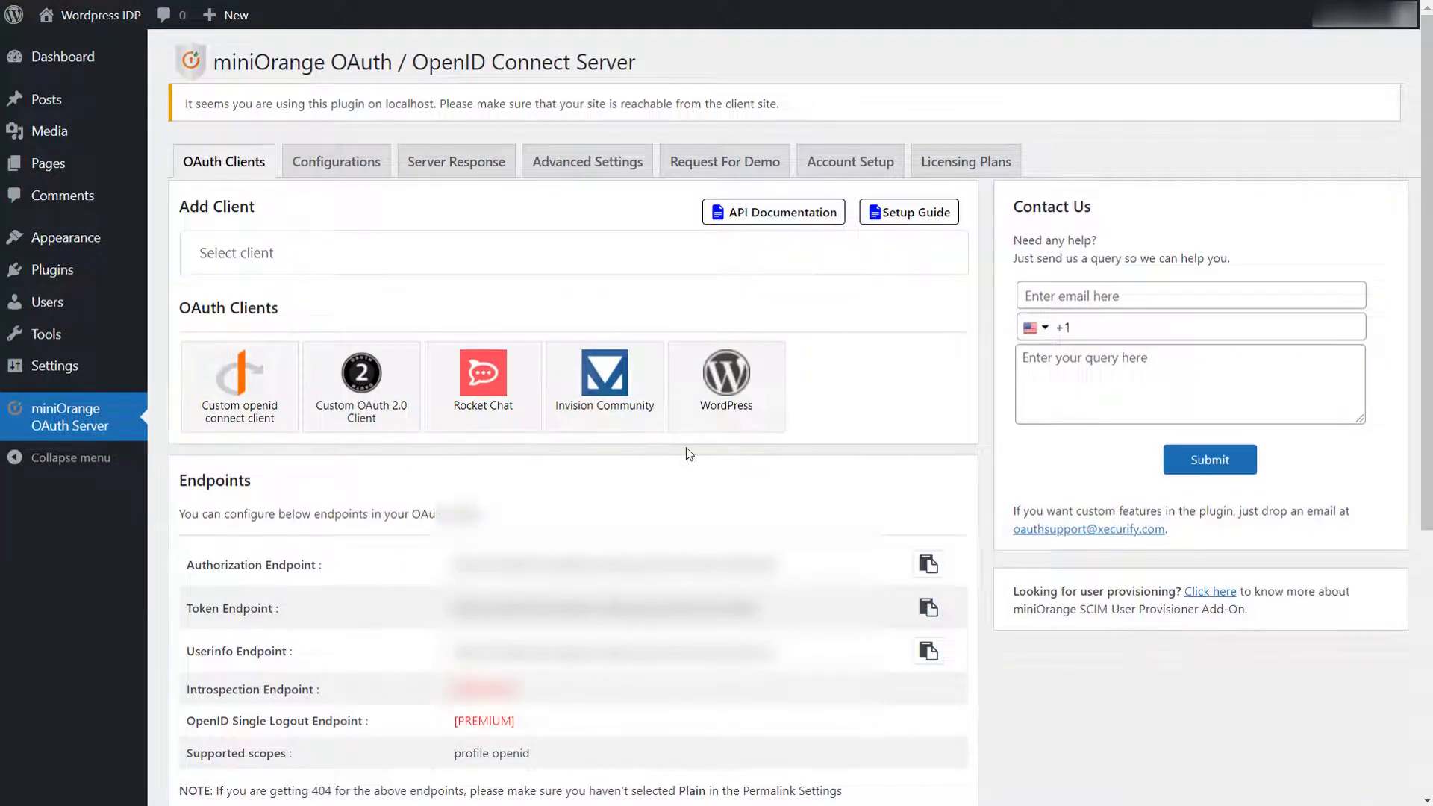
click(574, 252)
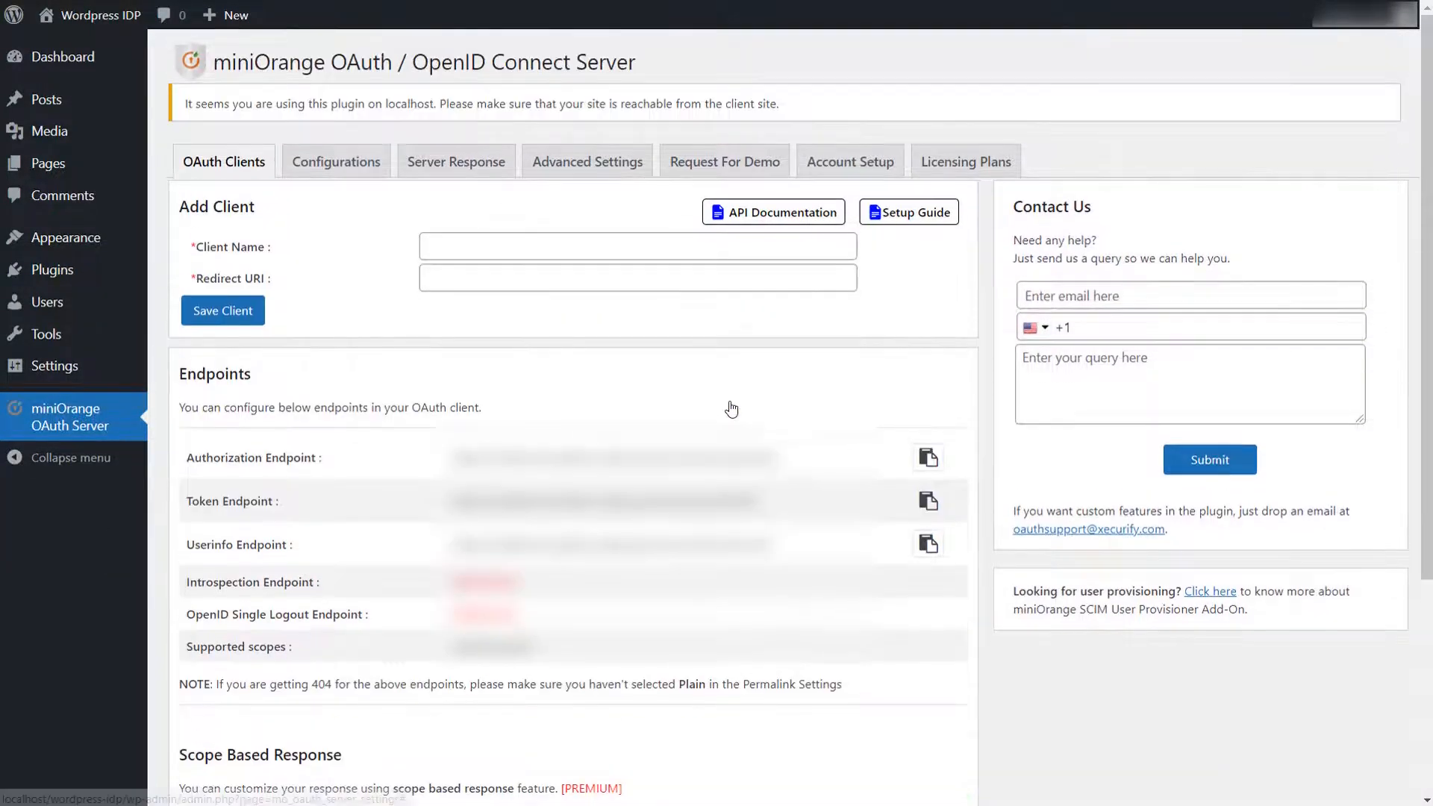
click(637, 245)
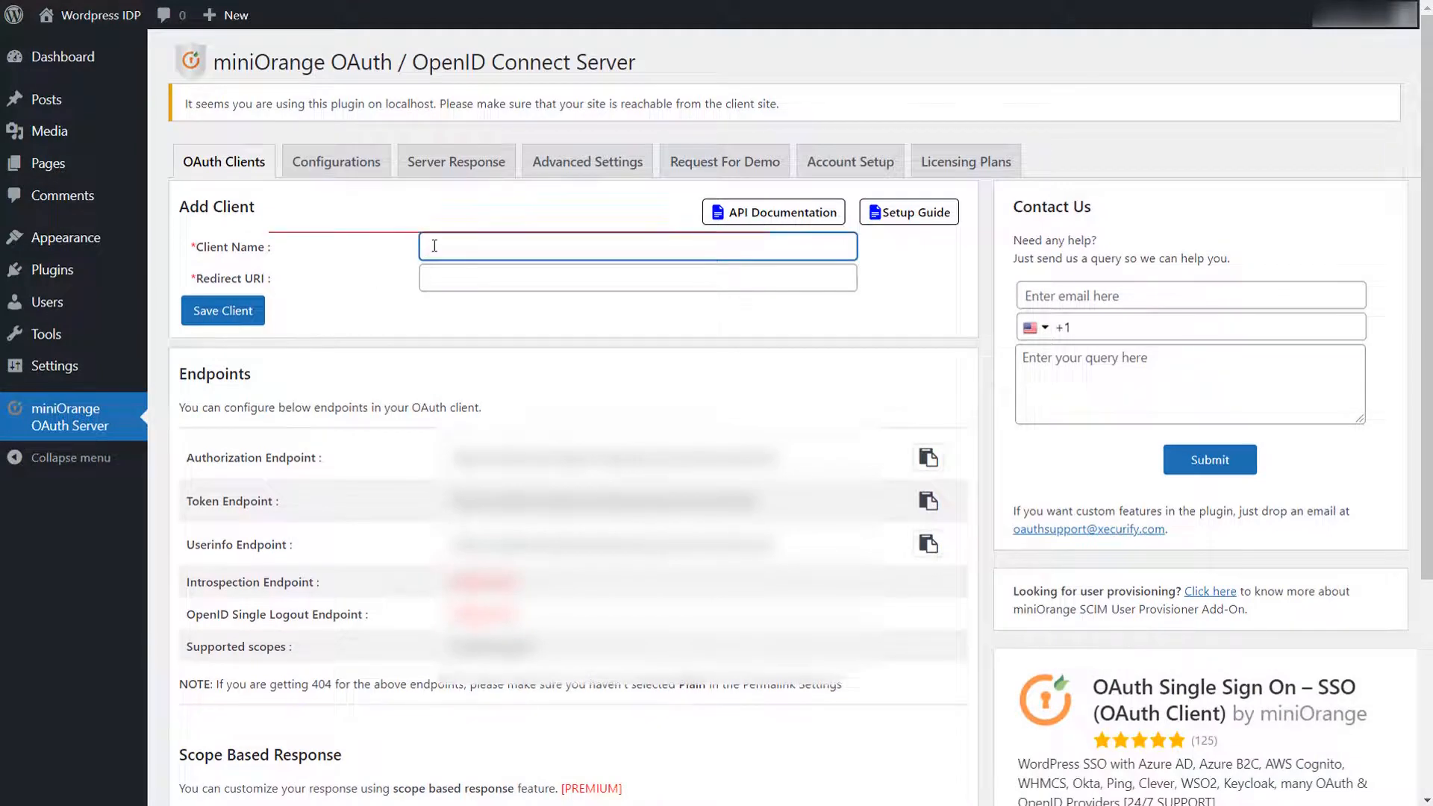
text(wordpress)
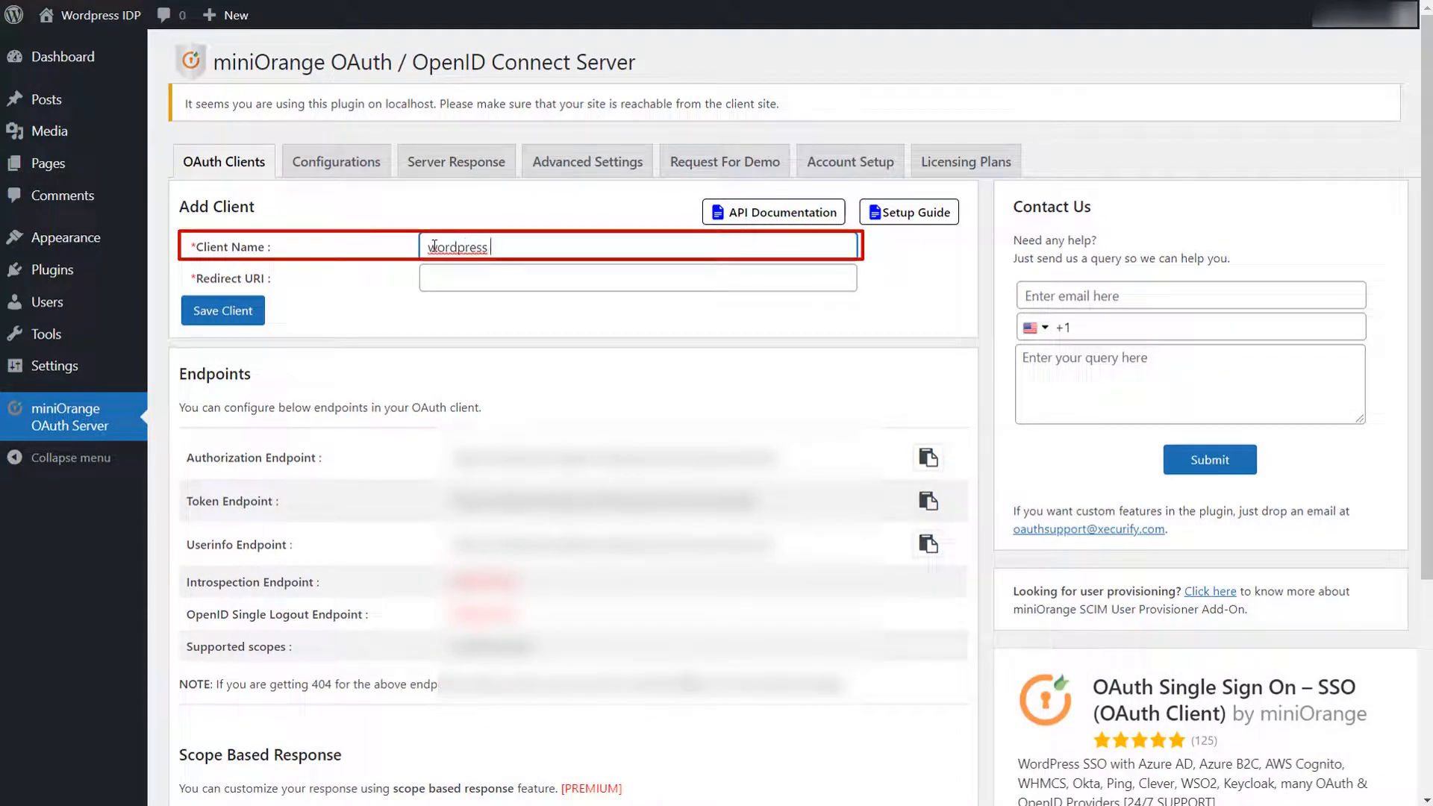
click(637, 278)
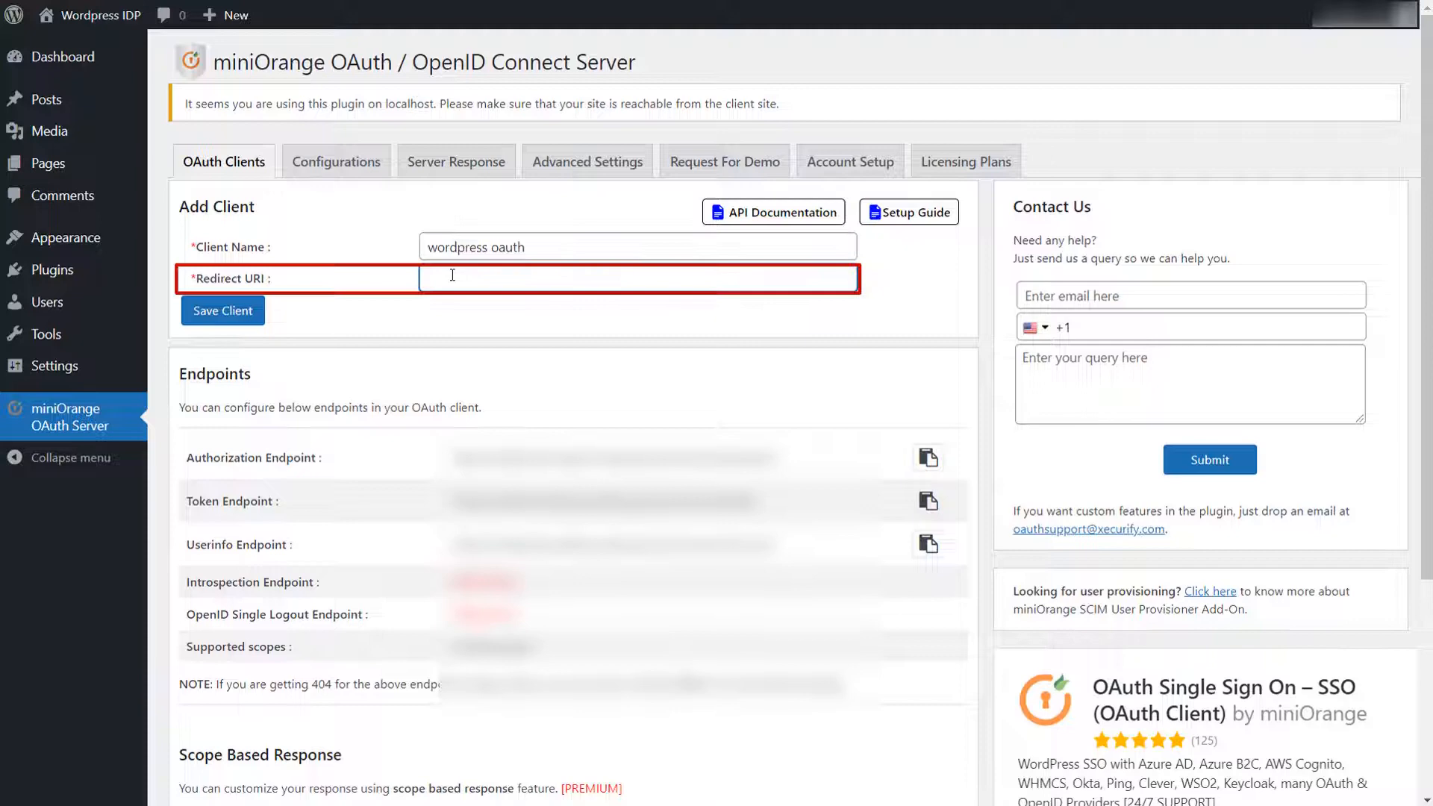
text(http://localhost/wordpress-sp)
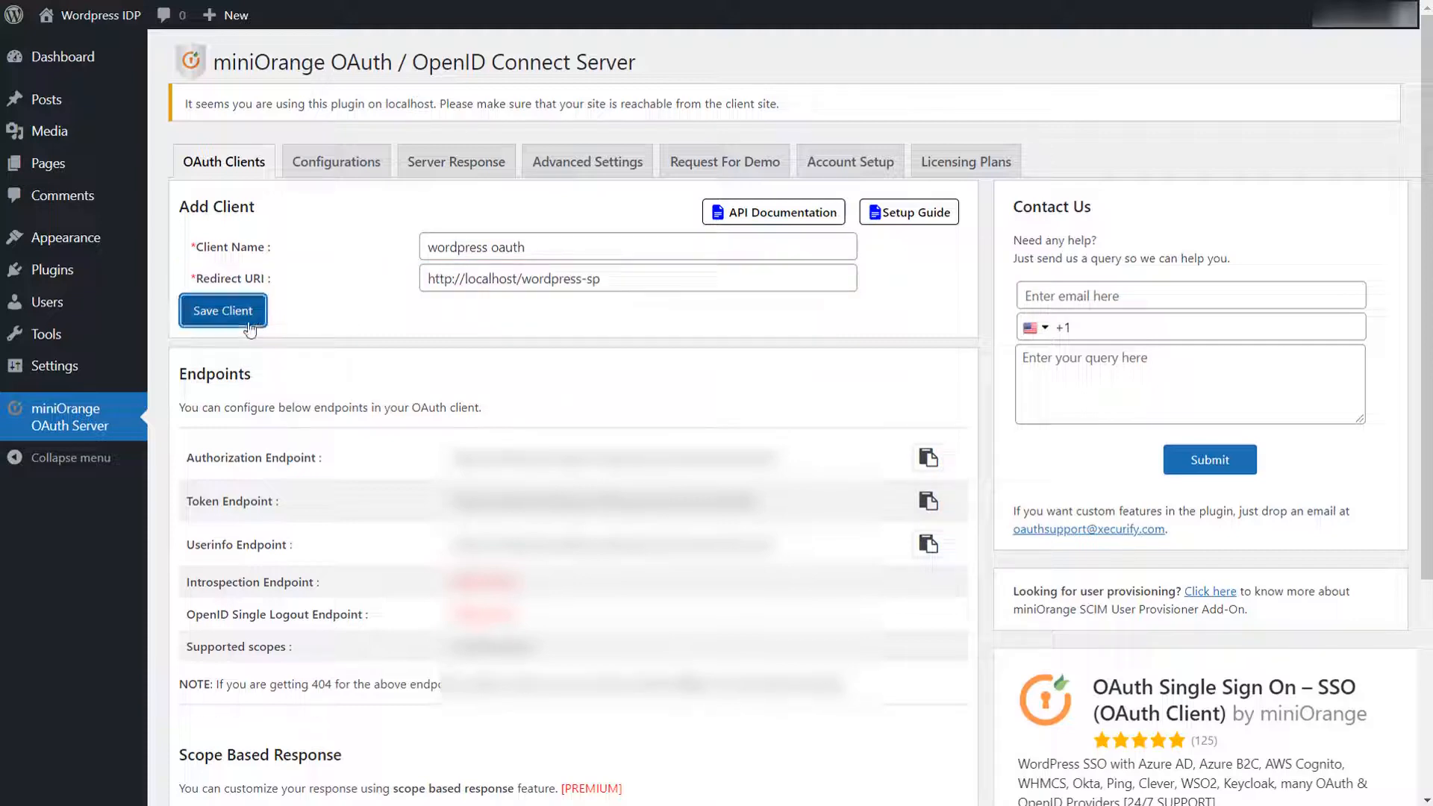
click(222, 311)
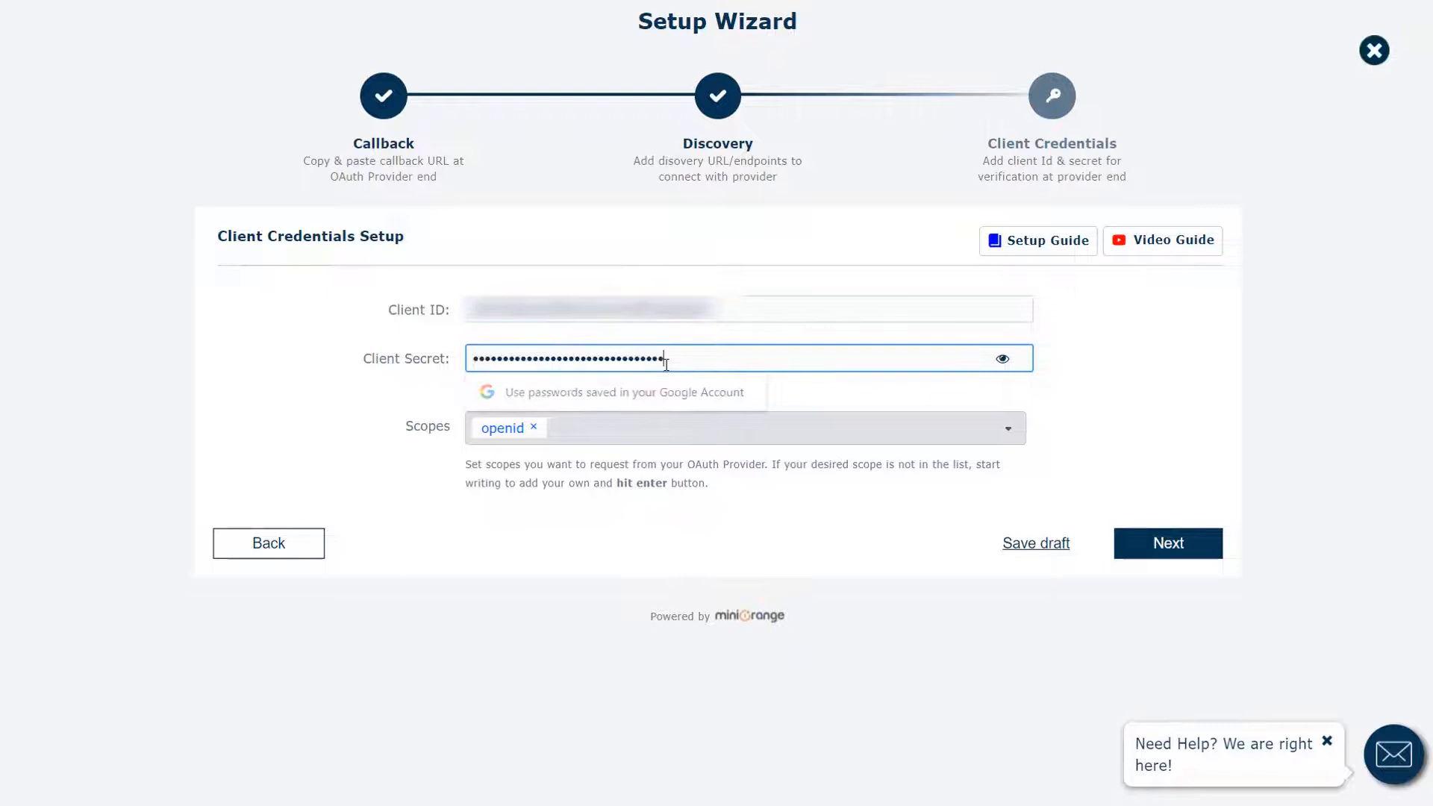
Enter the Client Secret, finish the wizard summary and allow the test authorization.
click(703, 397)
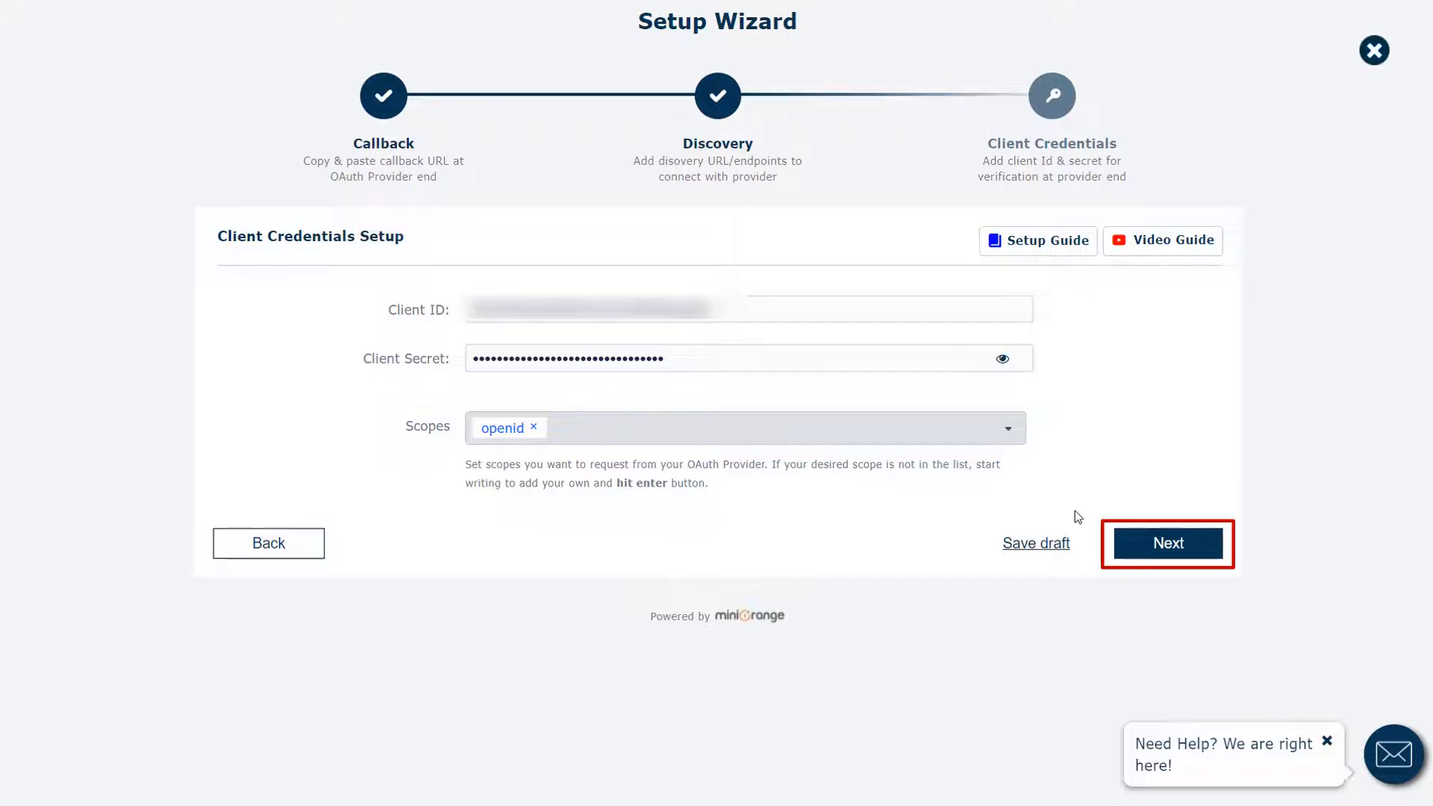
click(1168, 544)
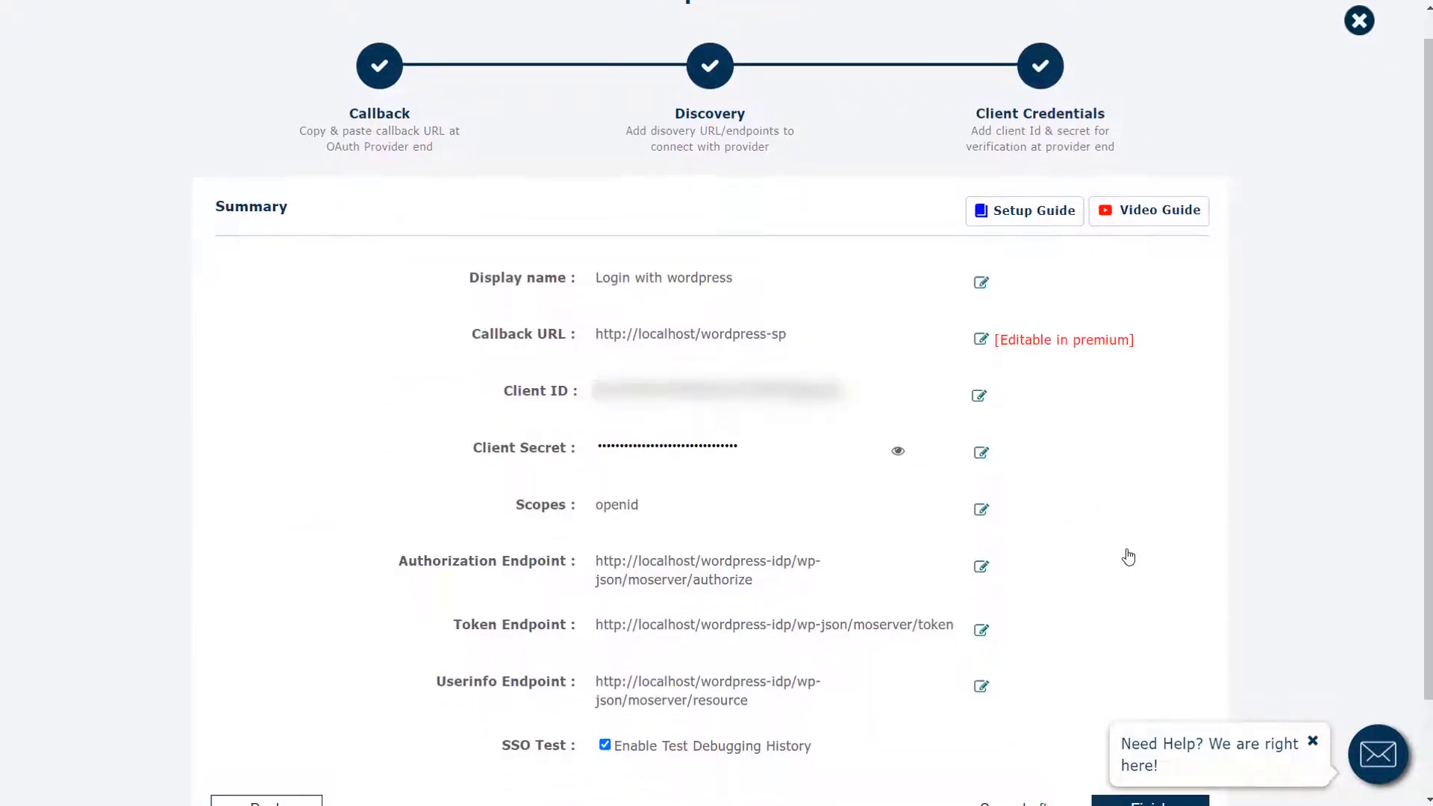
scroll(down, 3)
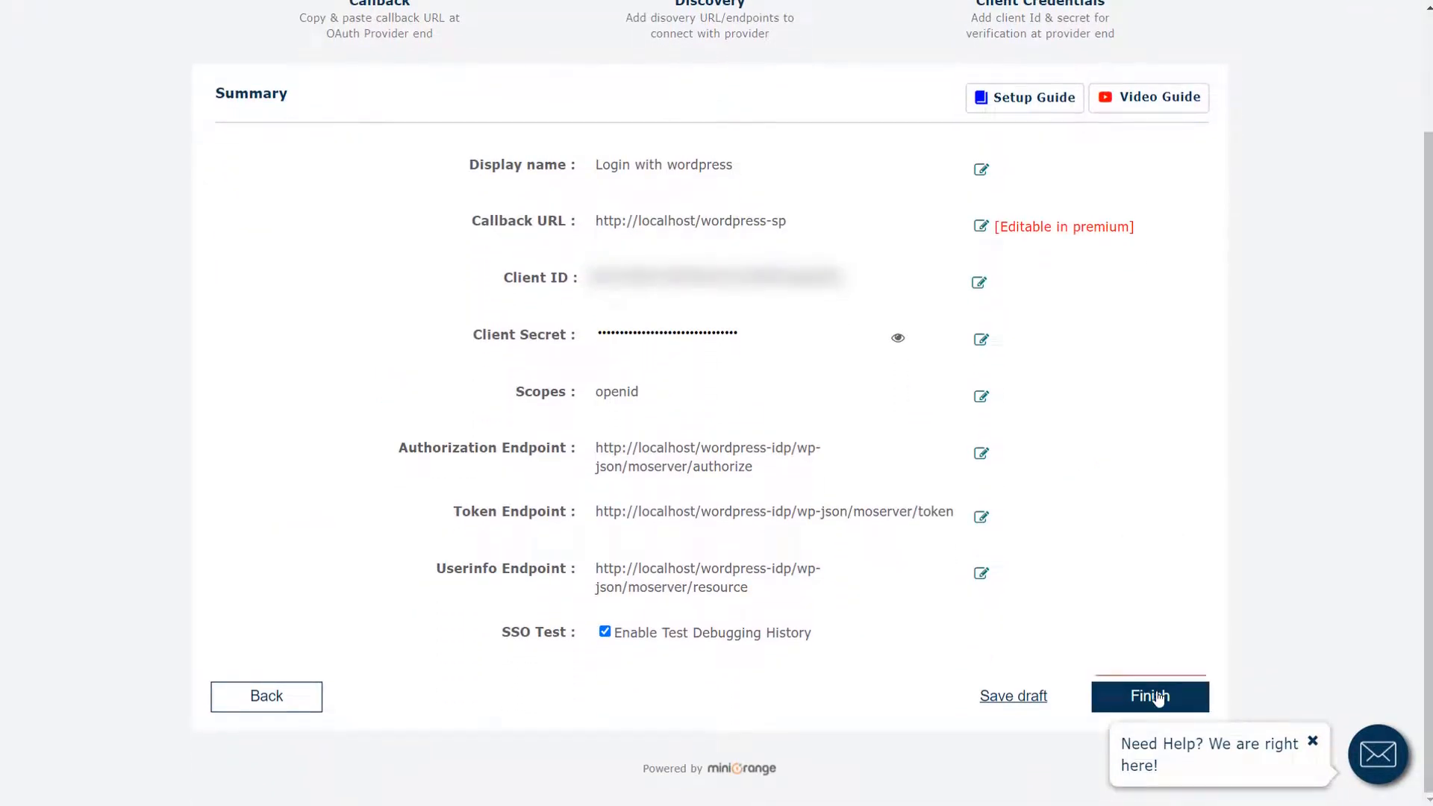
click(1149, 696)
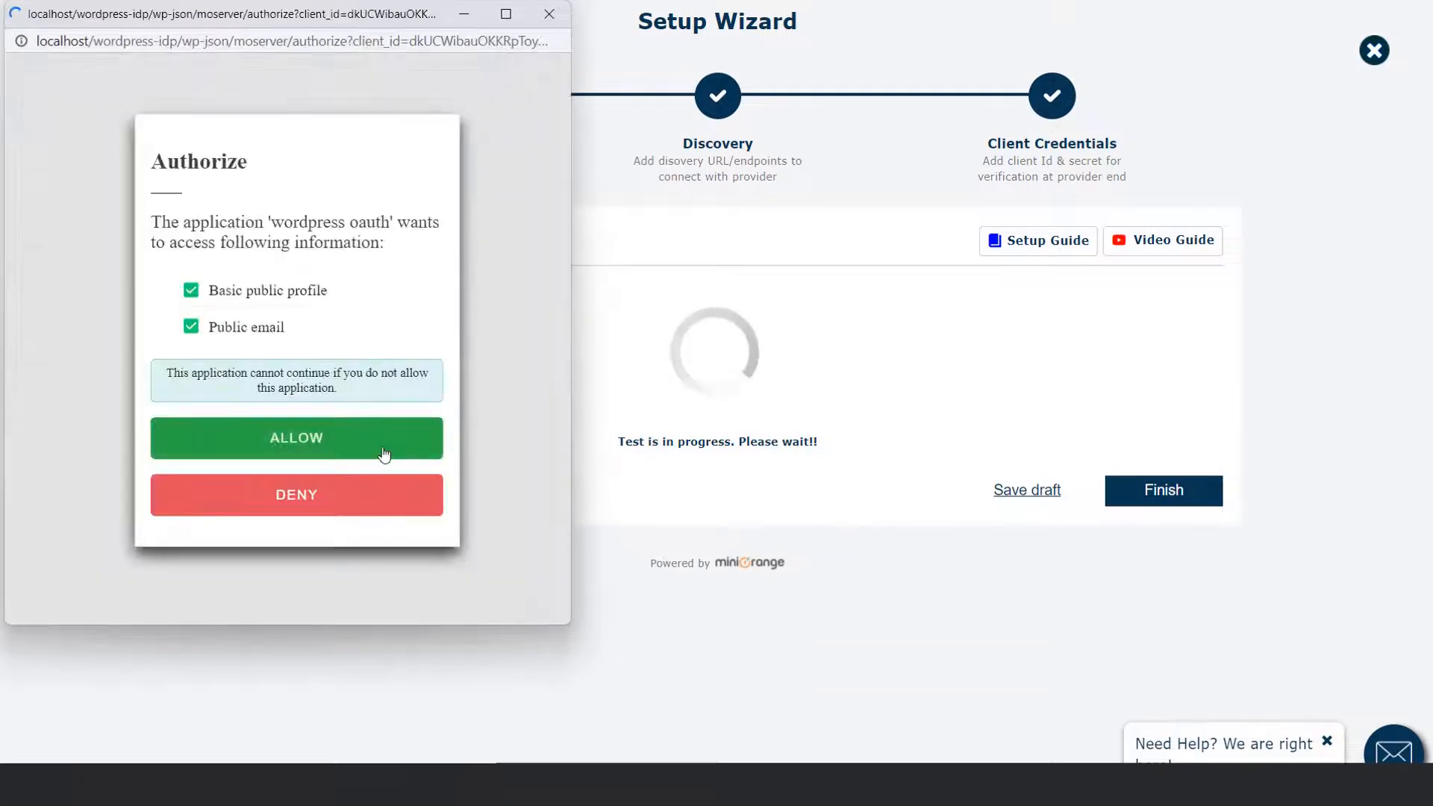
click(295, 437)
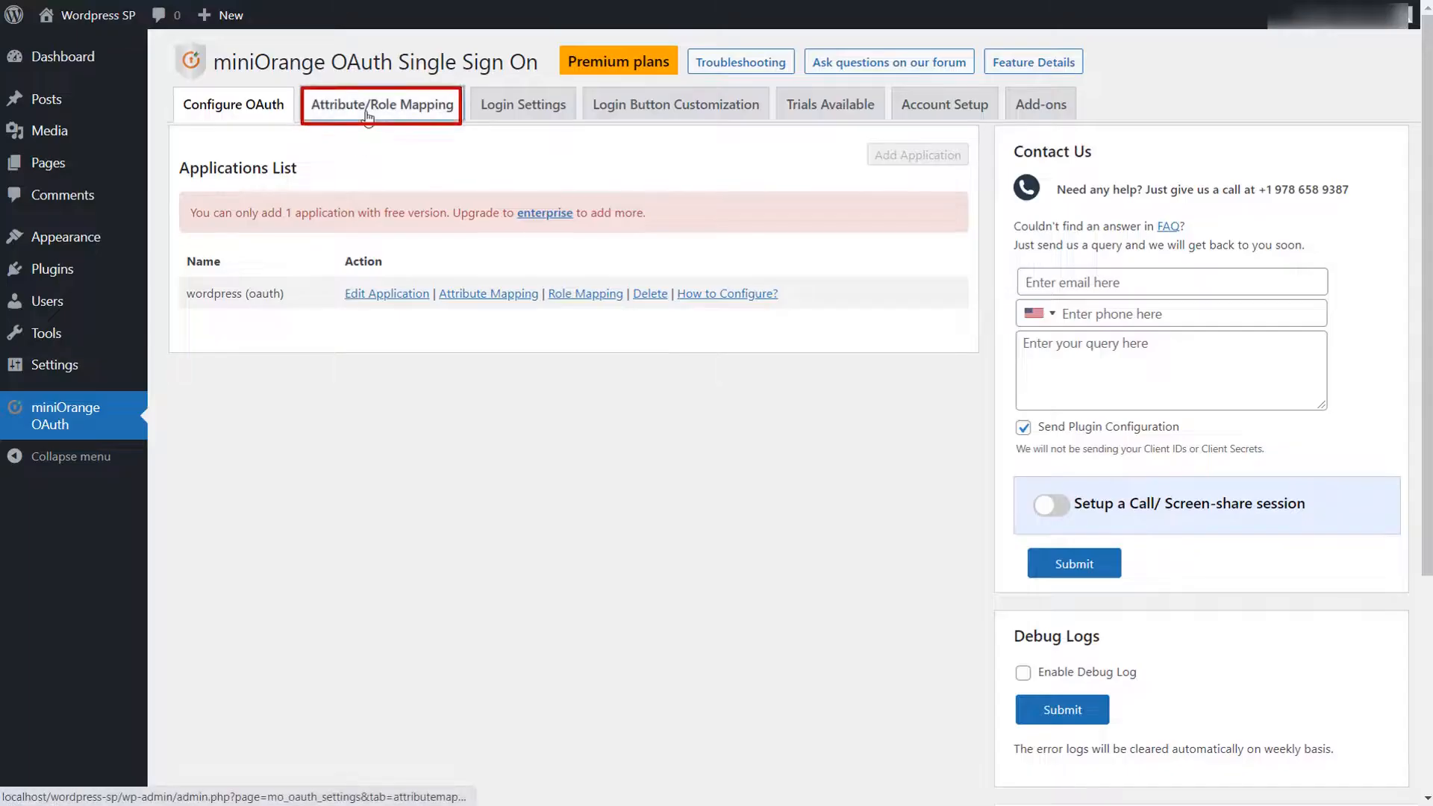
In Attribute/Role Mapping, map the Username field to the 'username' attribute.
click(381, 103)
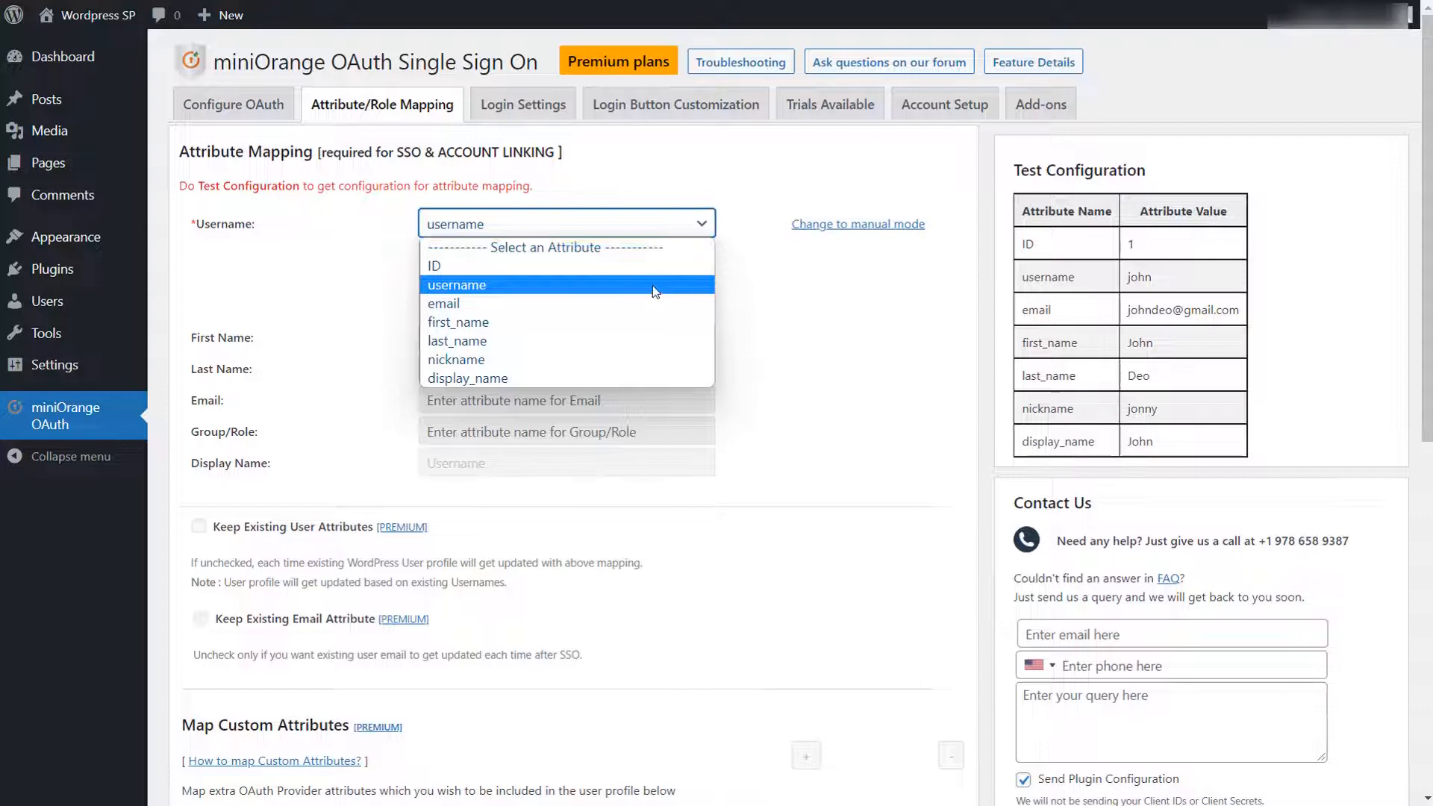
scroll(down, 3)
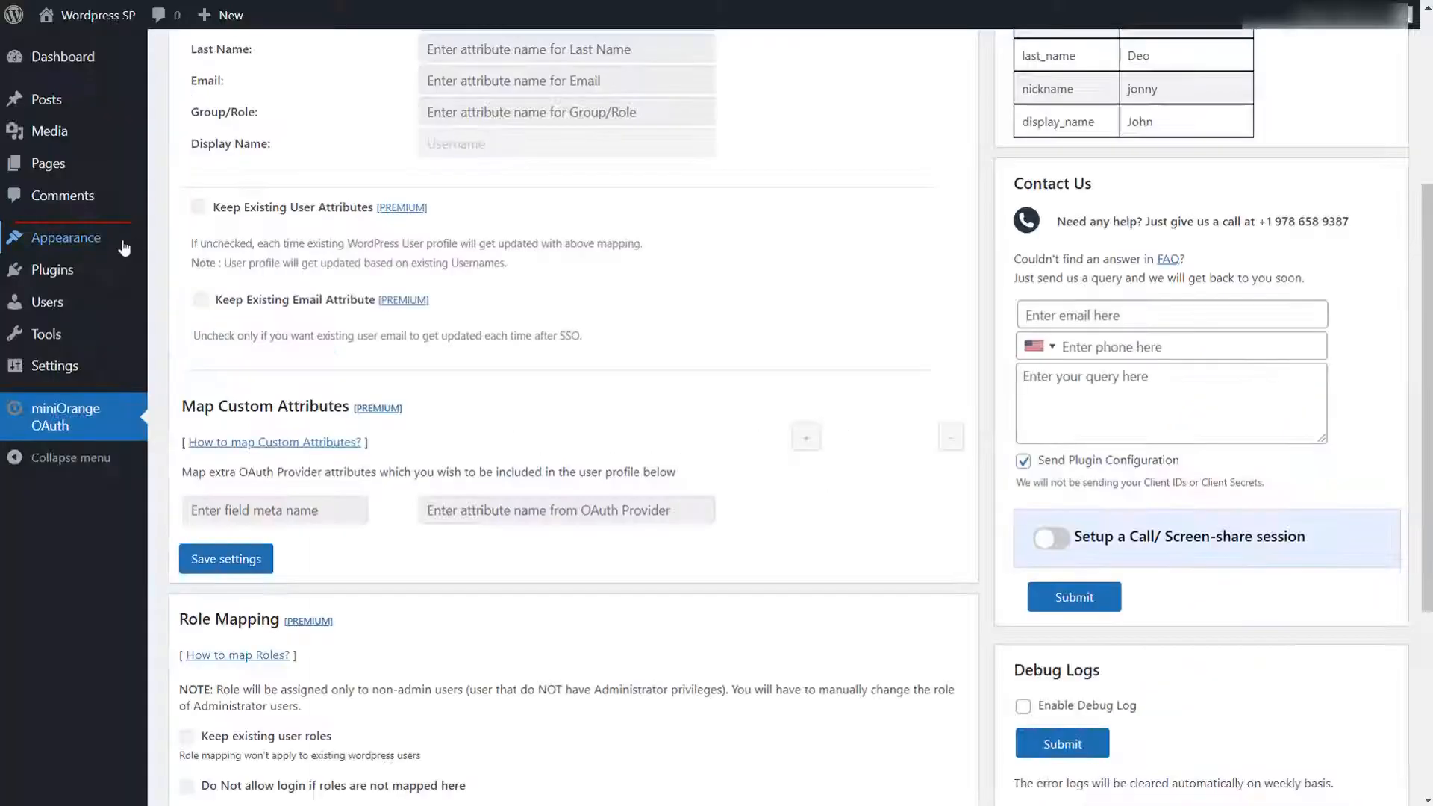
mouse_move(64, 238)
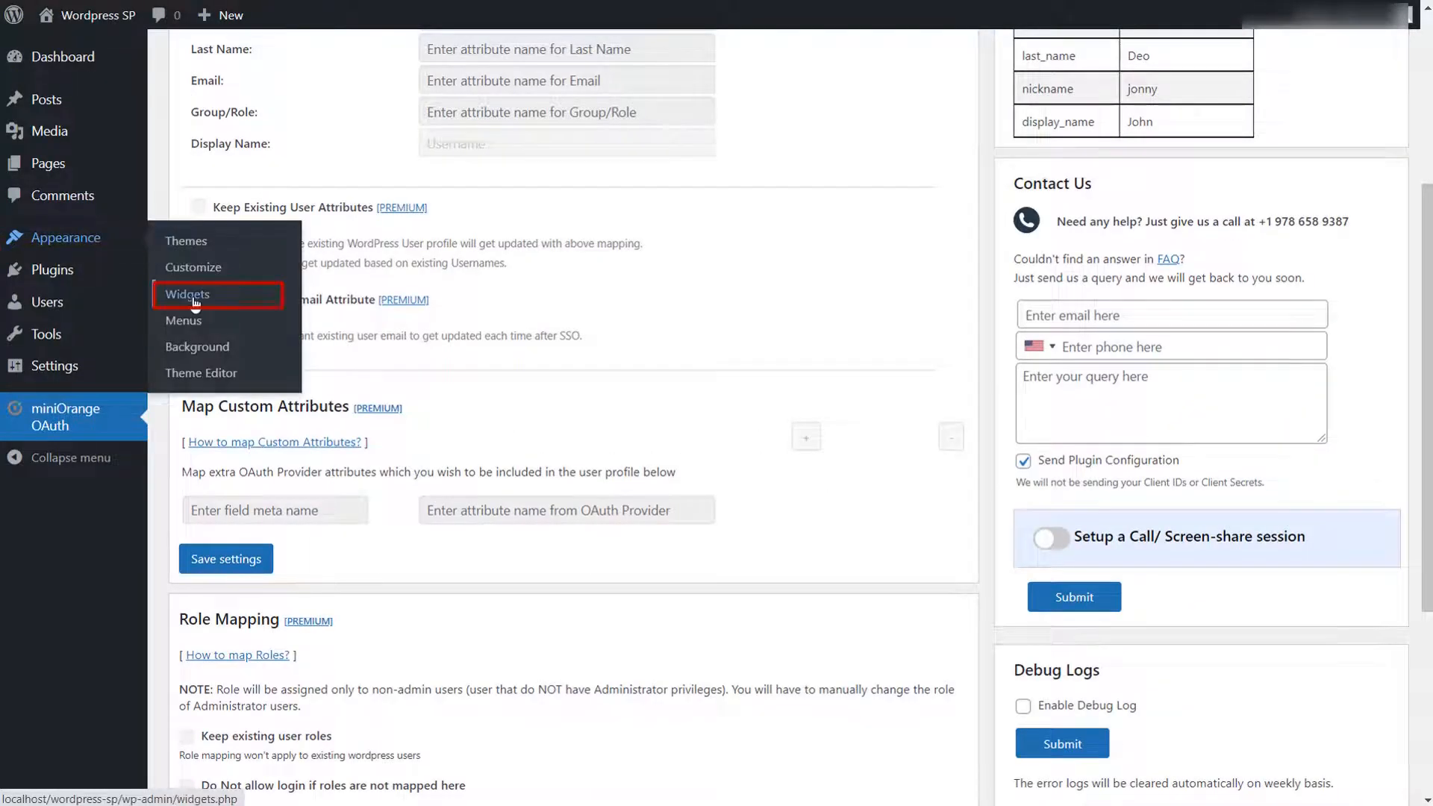
Insert the miniOrange OAuth widget into the Footer area and update the widgets.
click(188, 294)
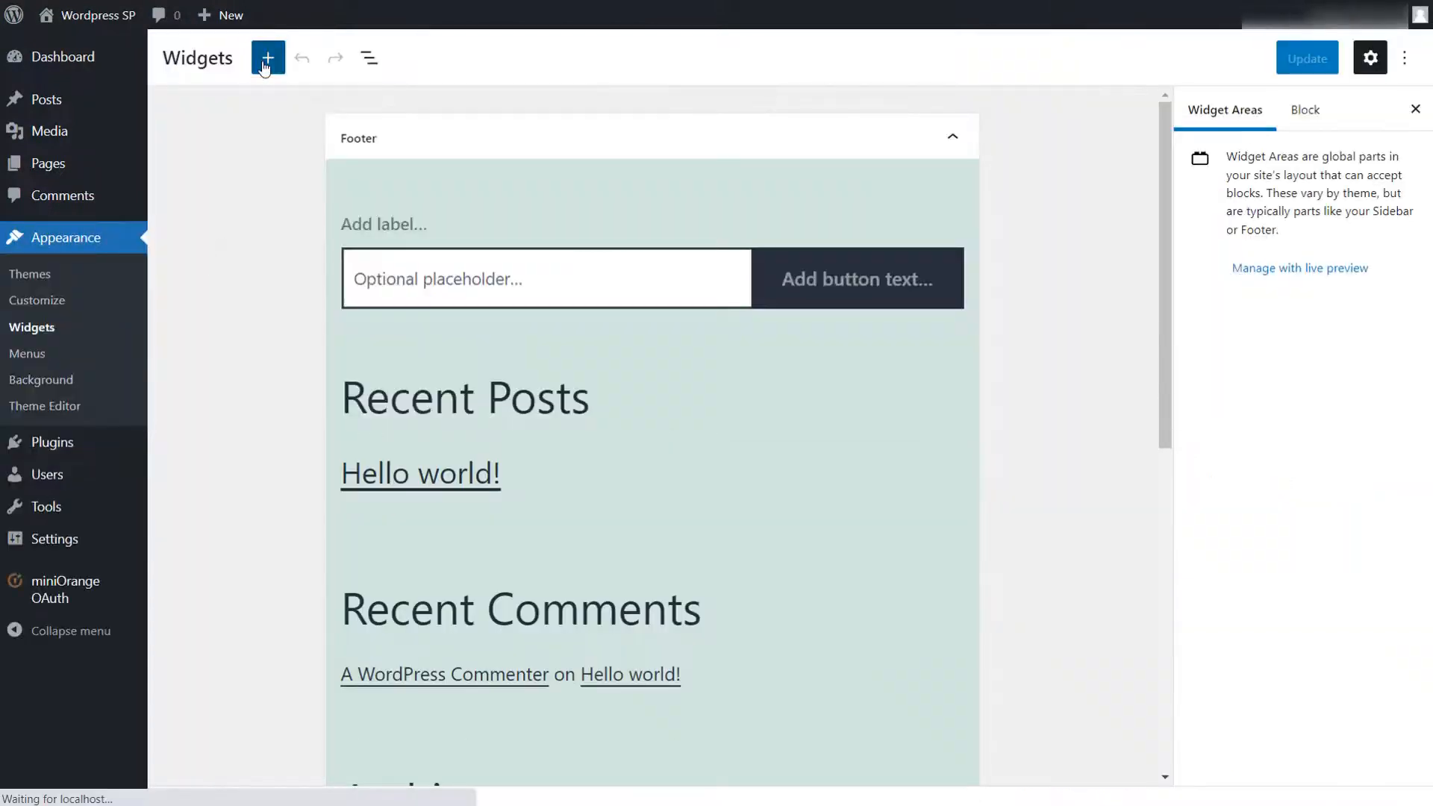
text(oauth)
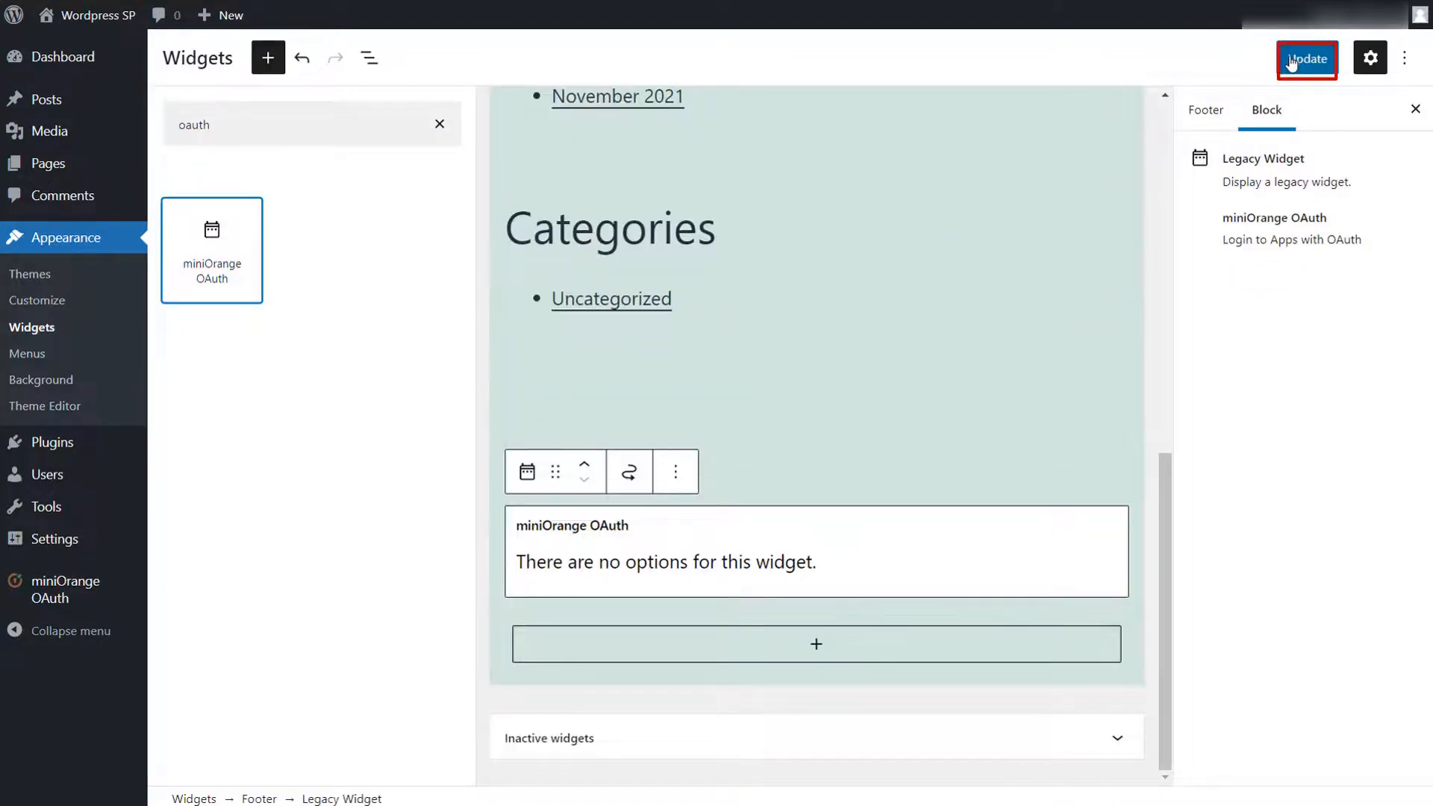
click(1306, 59)
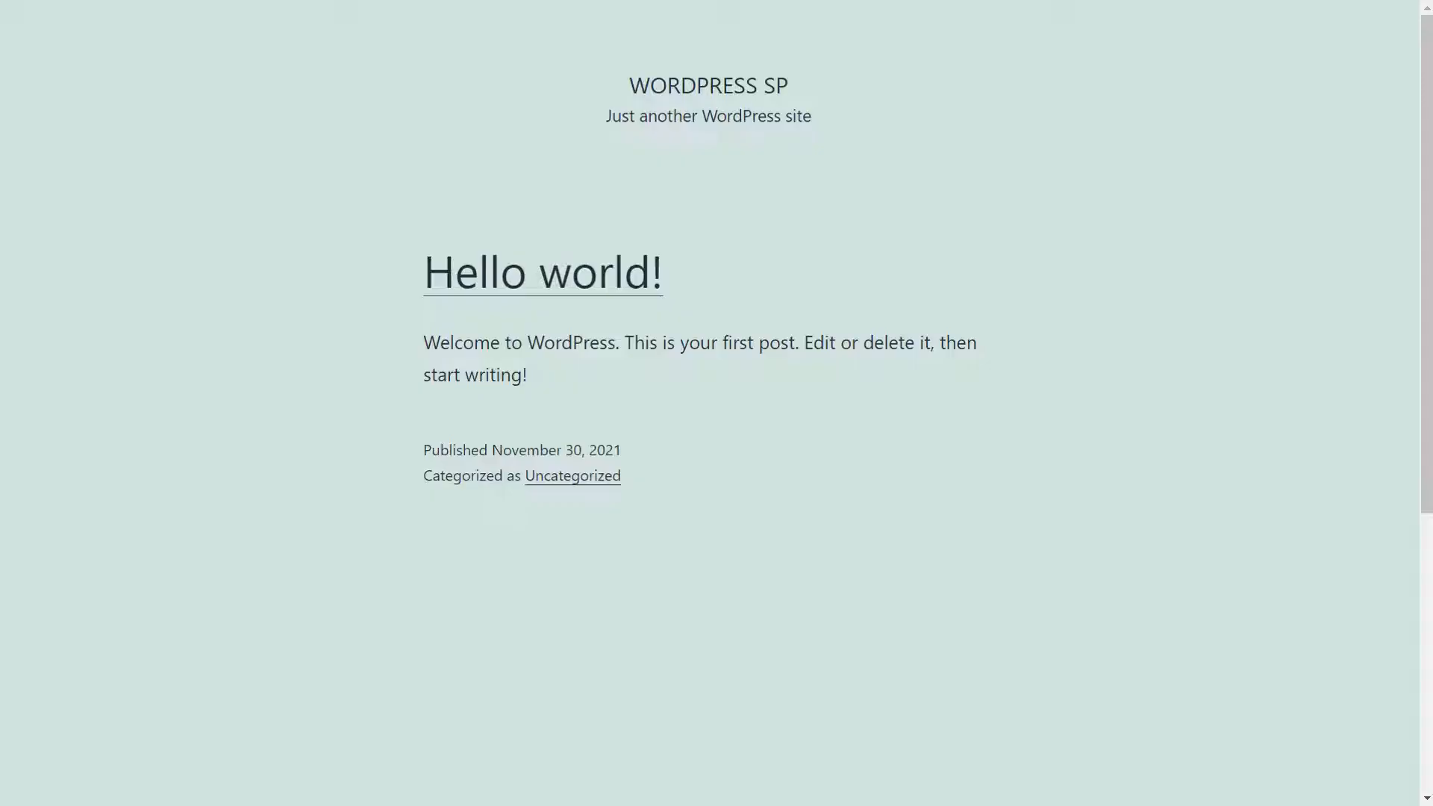
Sign in as john via the footer's Login with Wordpress button and allow the application access.
scroll(down, 3)
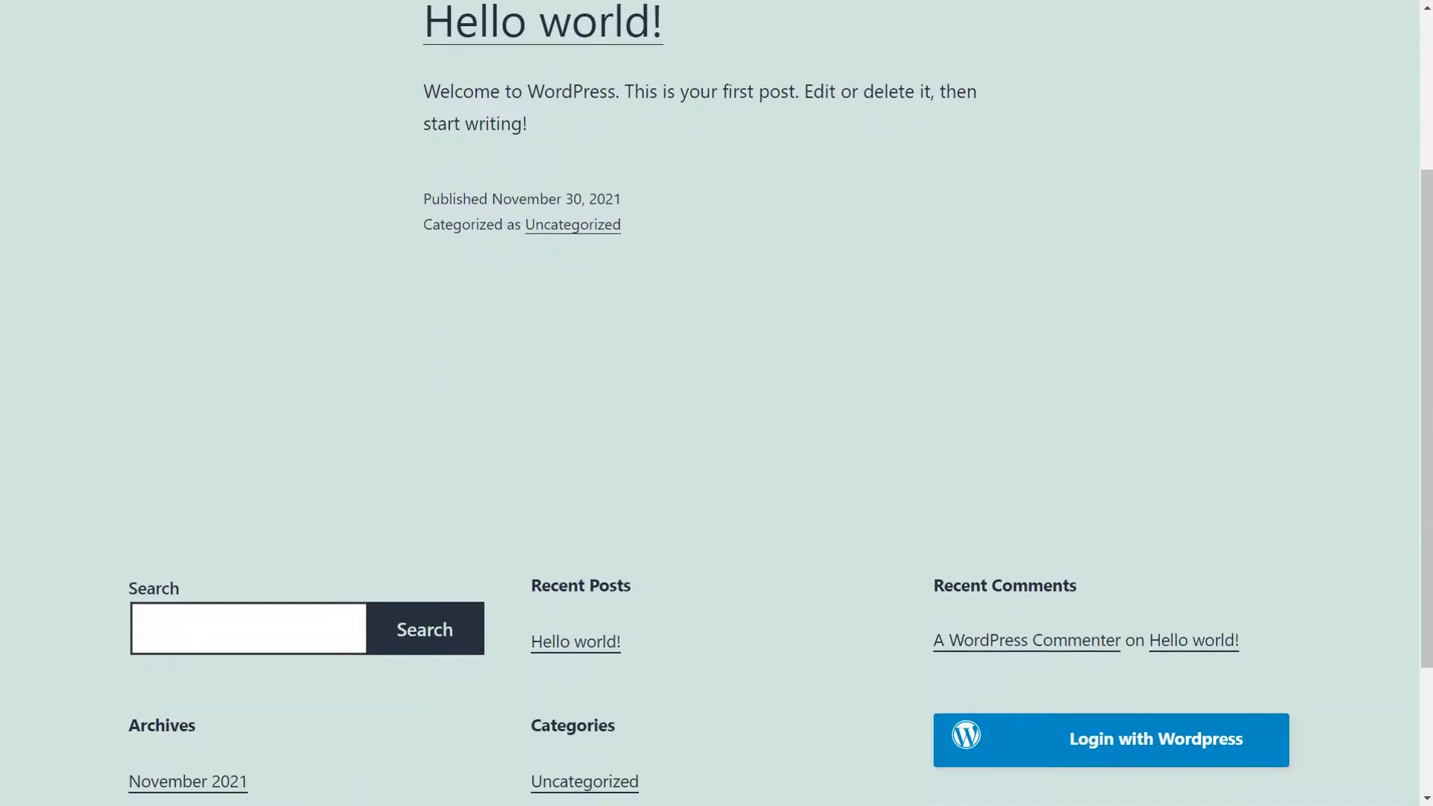
scroll(down, 3)
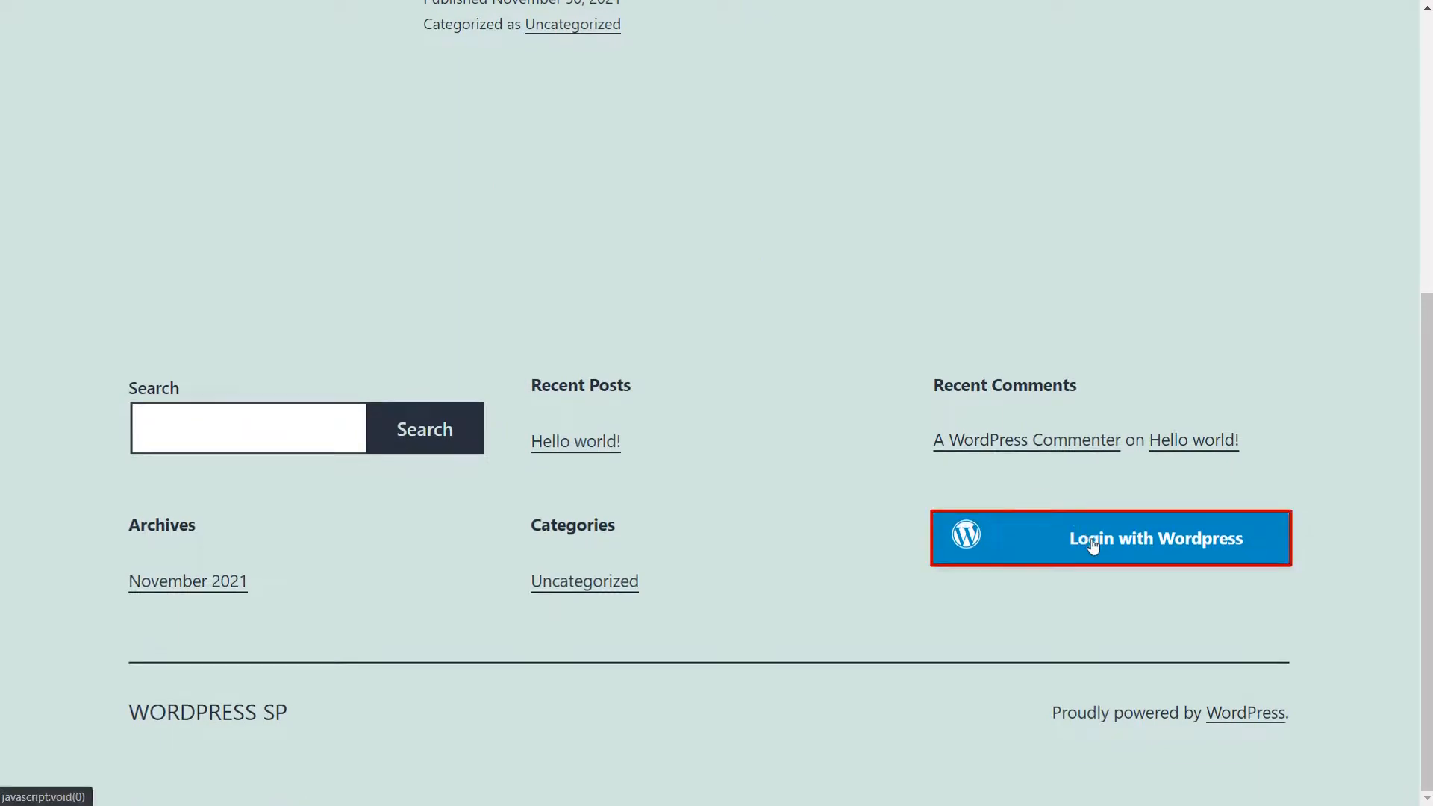
text(john)
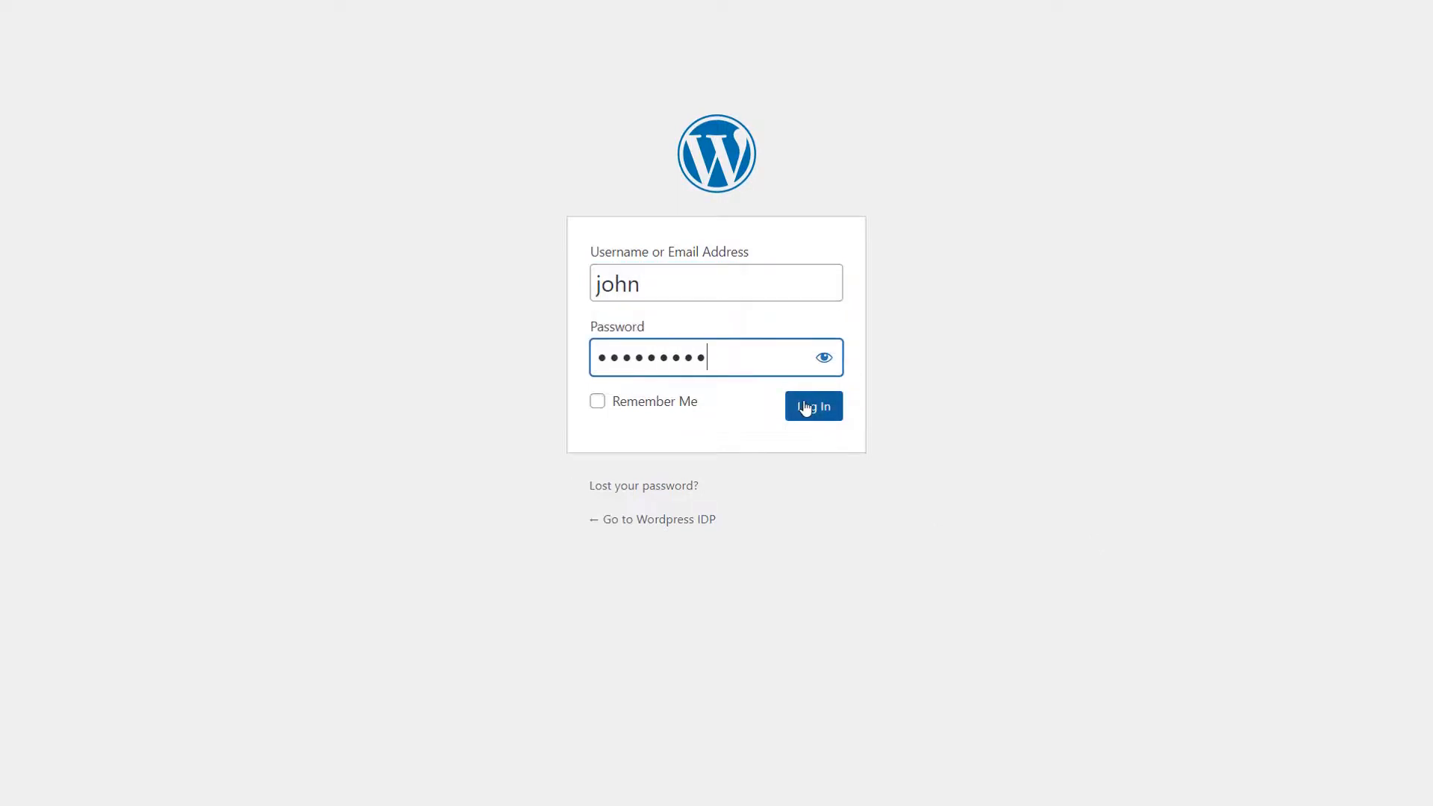
click(813, 406)
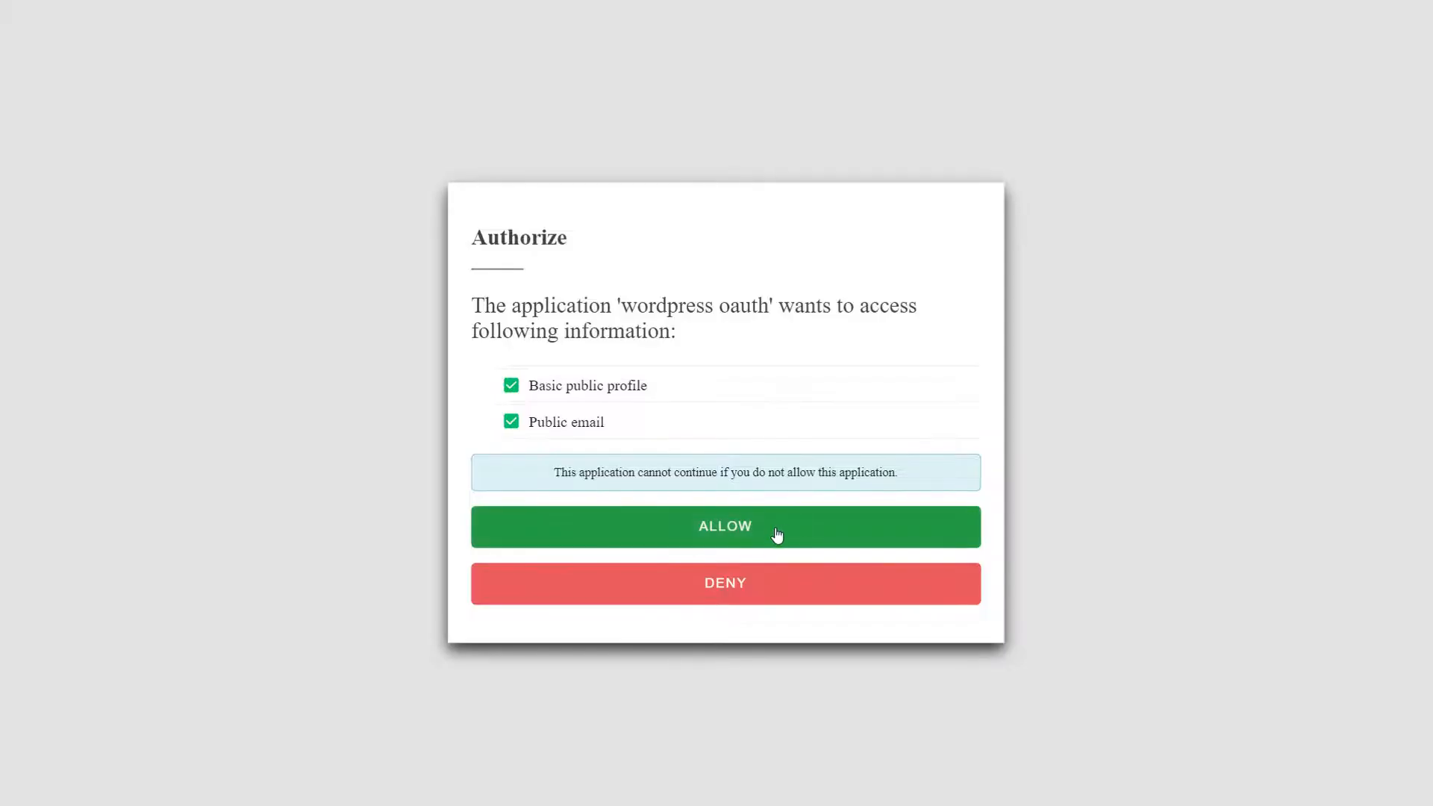
click(726, 527)
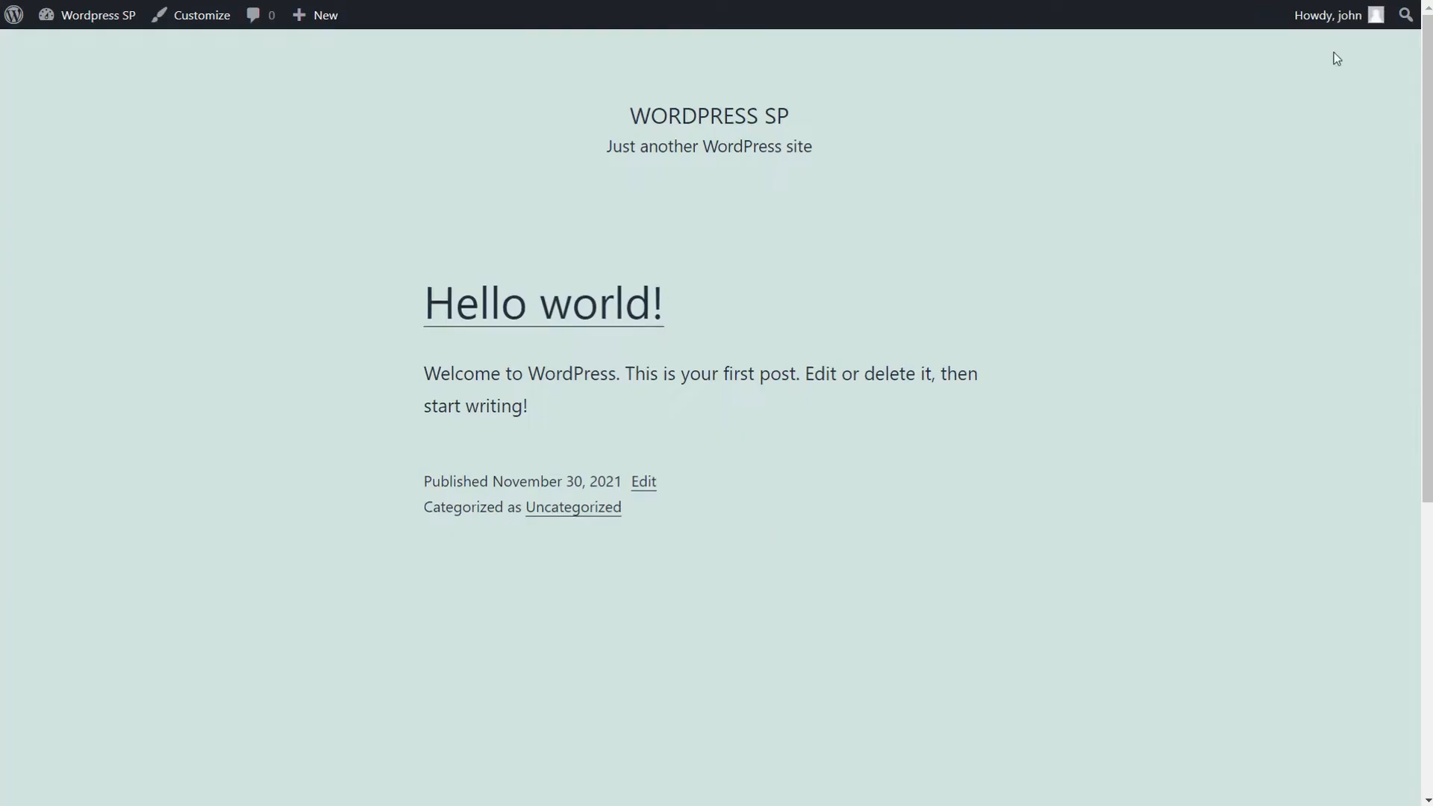